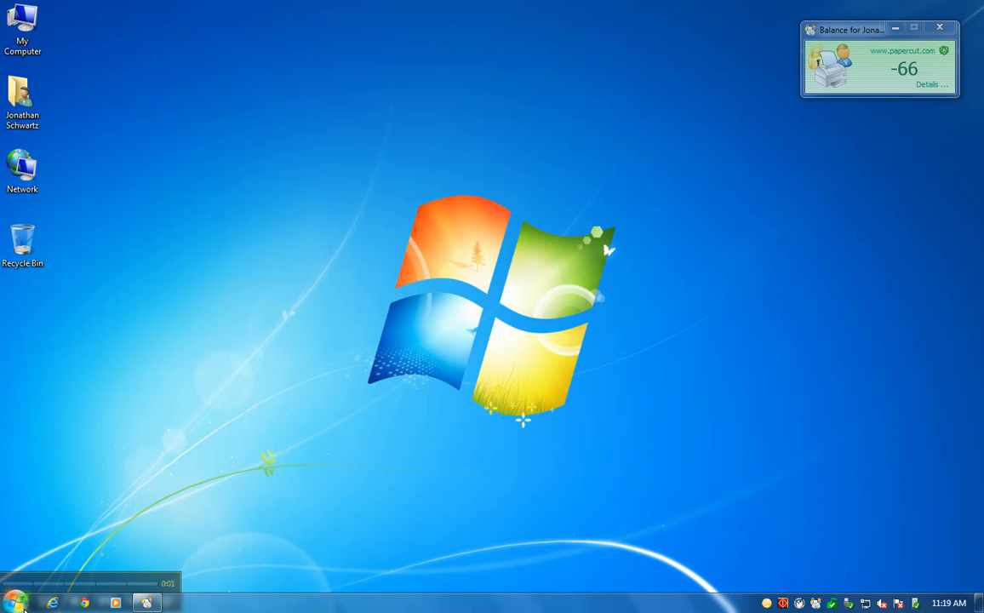
Step: Launch CorelDRAW X4 from the Windows 7 All Programs > Graphics folder
left_click(13, 601)
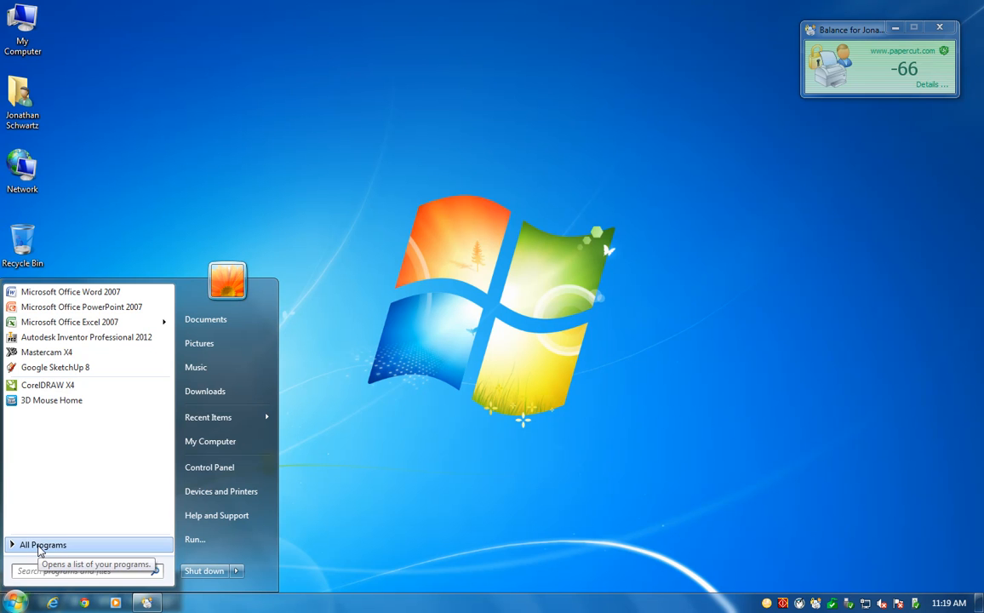
left_click(42, 544)
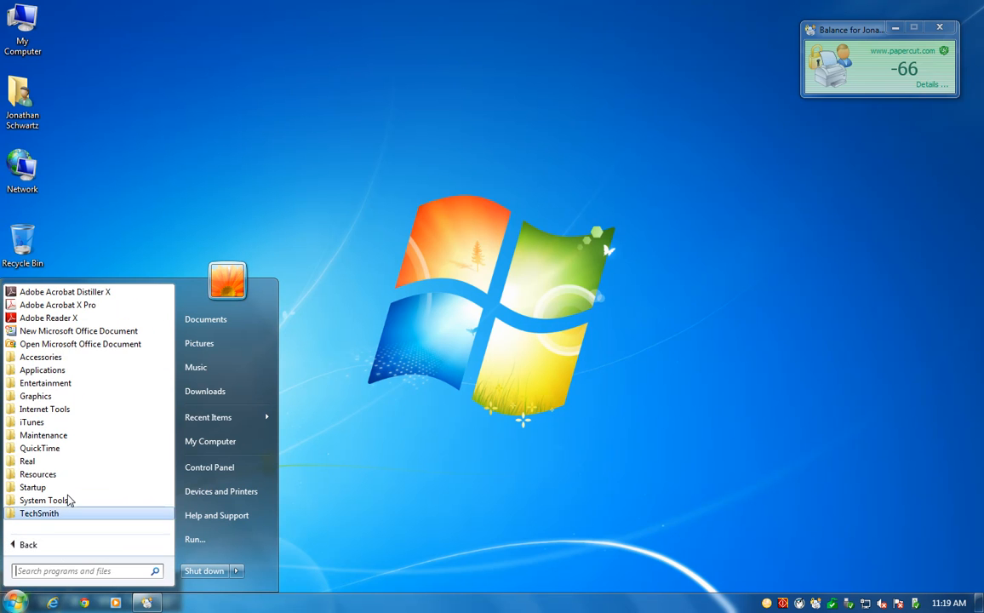
left_click(36, 395)
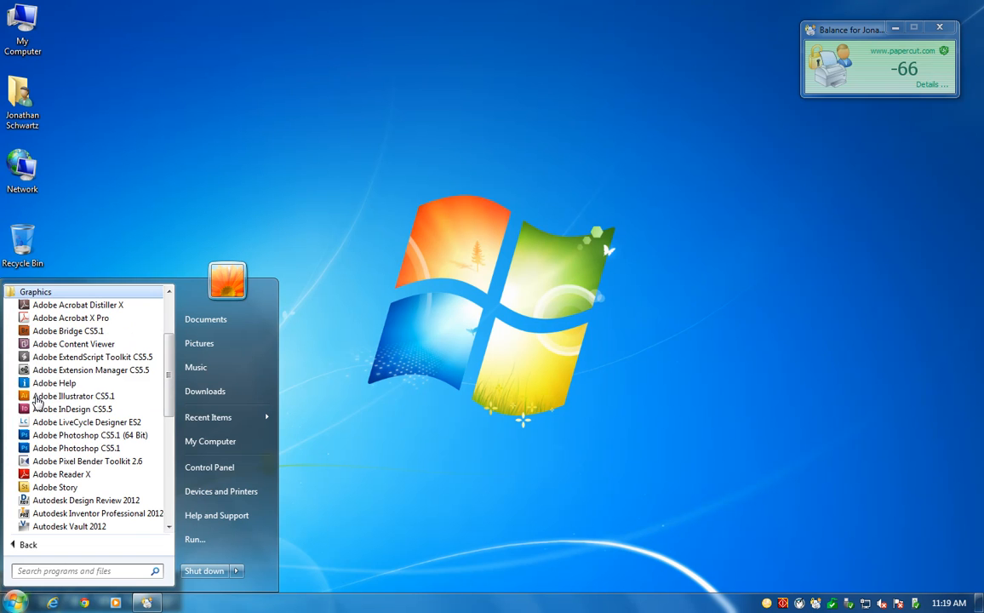
scroll("down", 3)
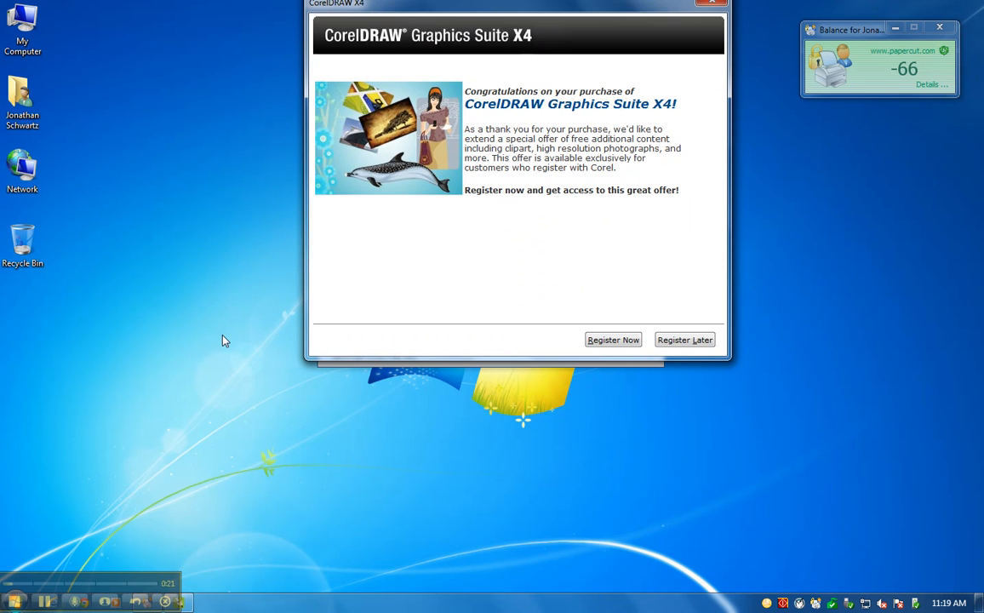
Step: Skip registration, dismiss the welcome screen, and create a new blank document
left_click(684, 340)
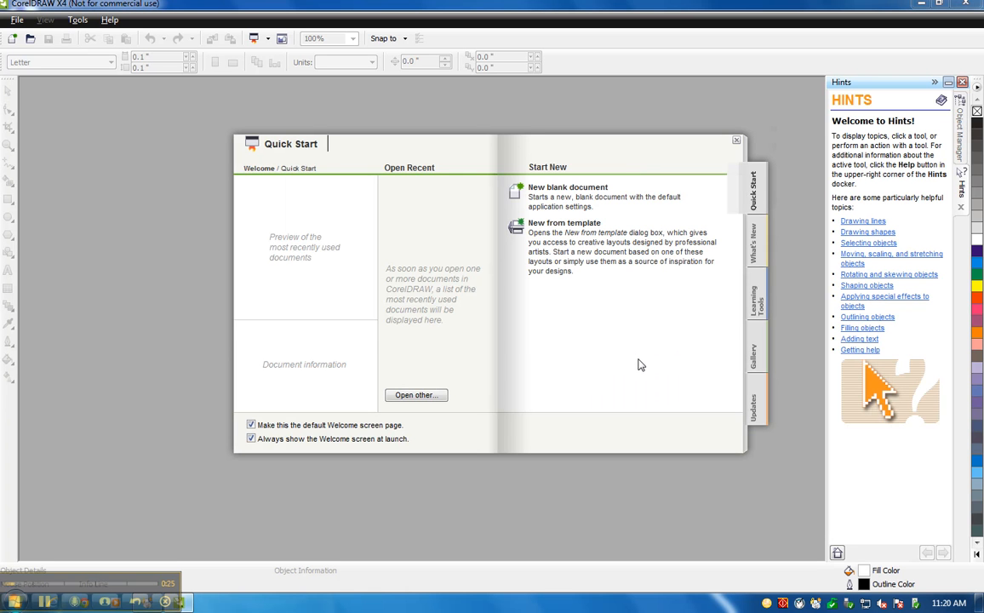
mouse_move(739, 141)
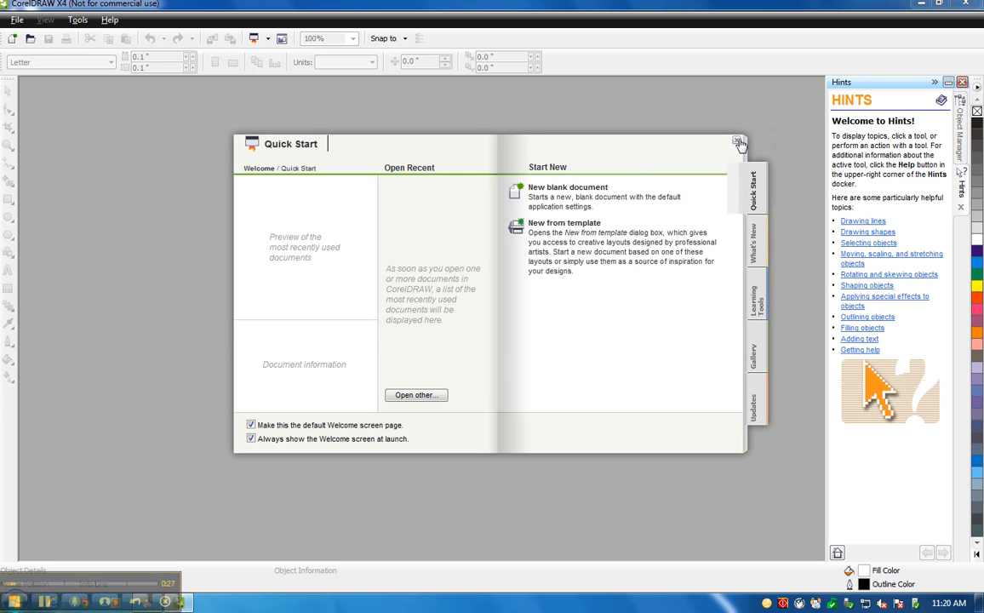
left_click(737, 140)
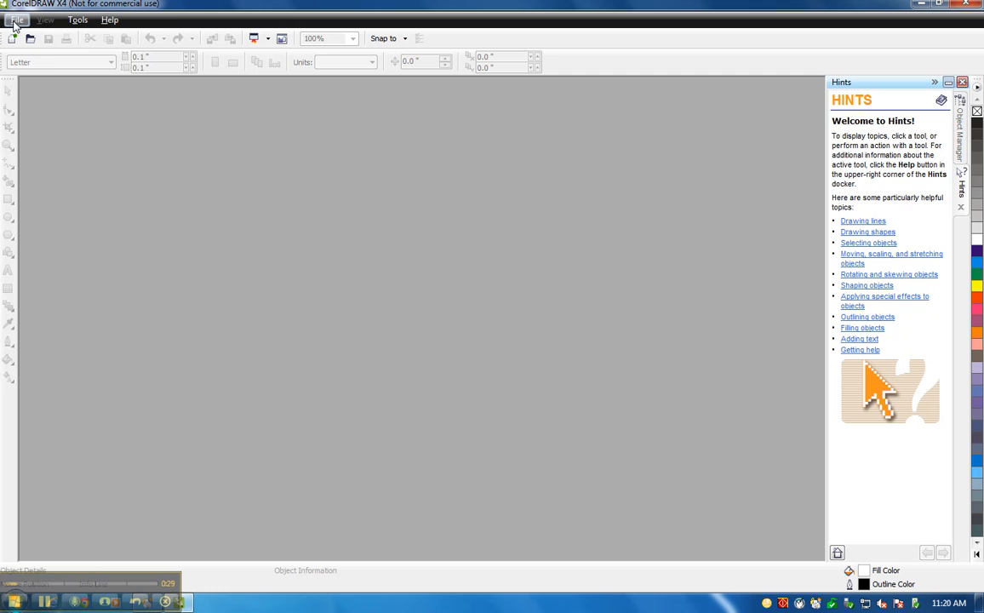
left_click(17, 20)
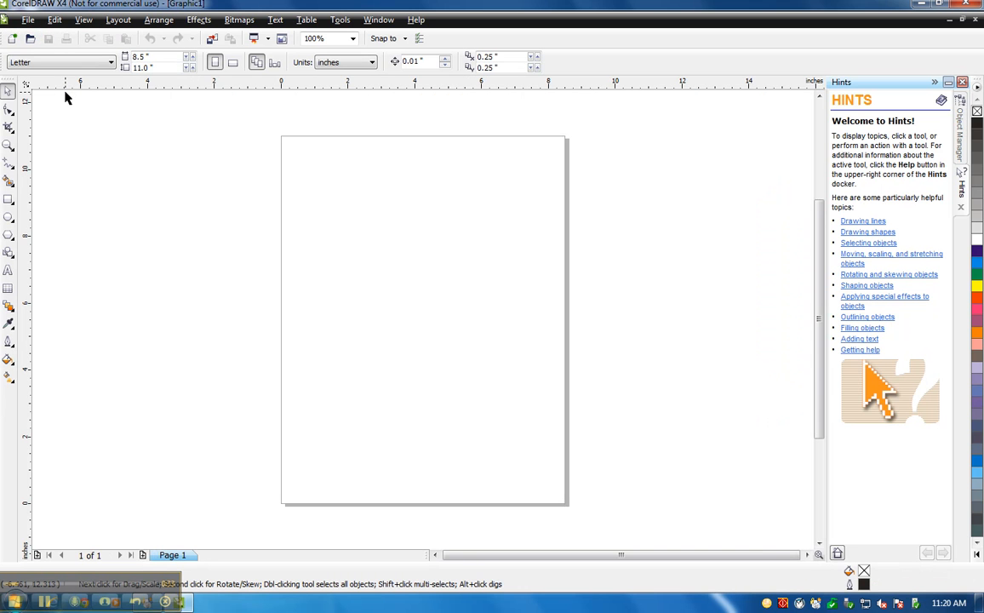
Step: Set the page size to a custom 8 by 4 inches in Page Setup
left_click(119, 20)
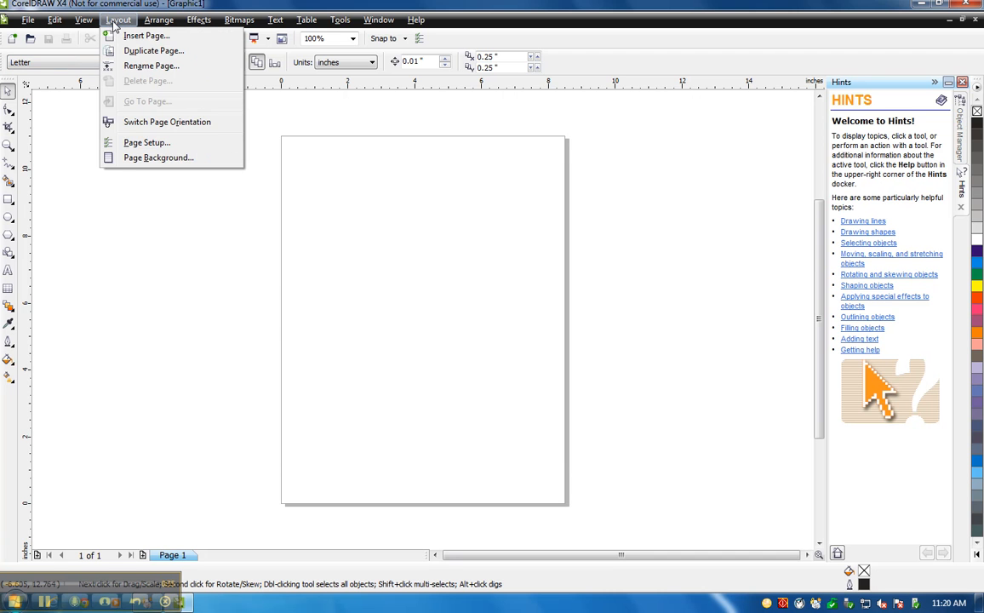
left_click(147, 143)
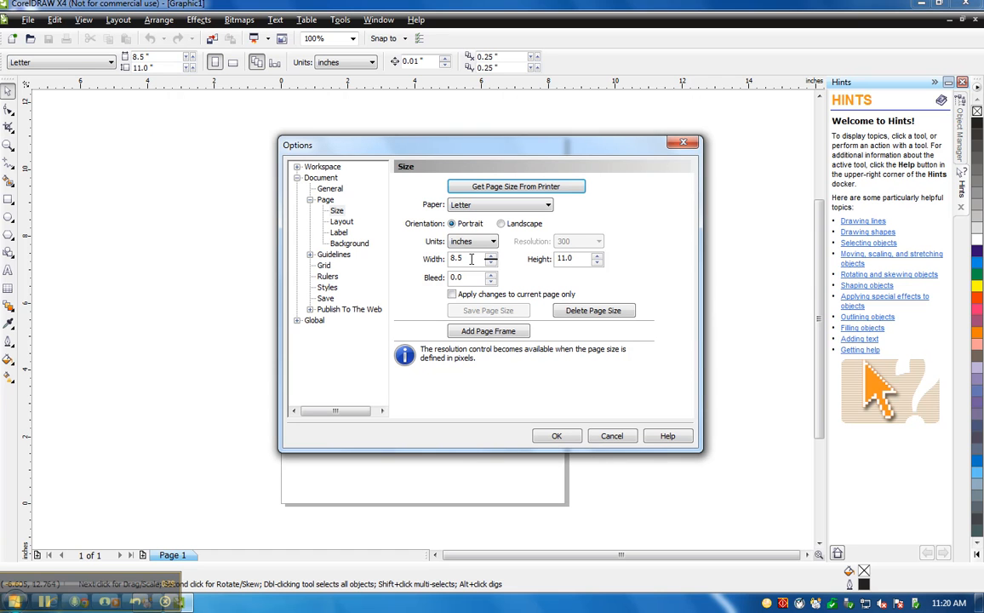
triple_click(462, 259)
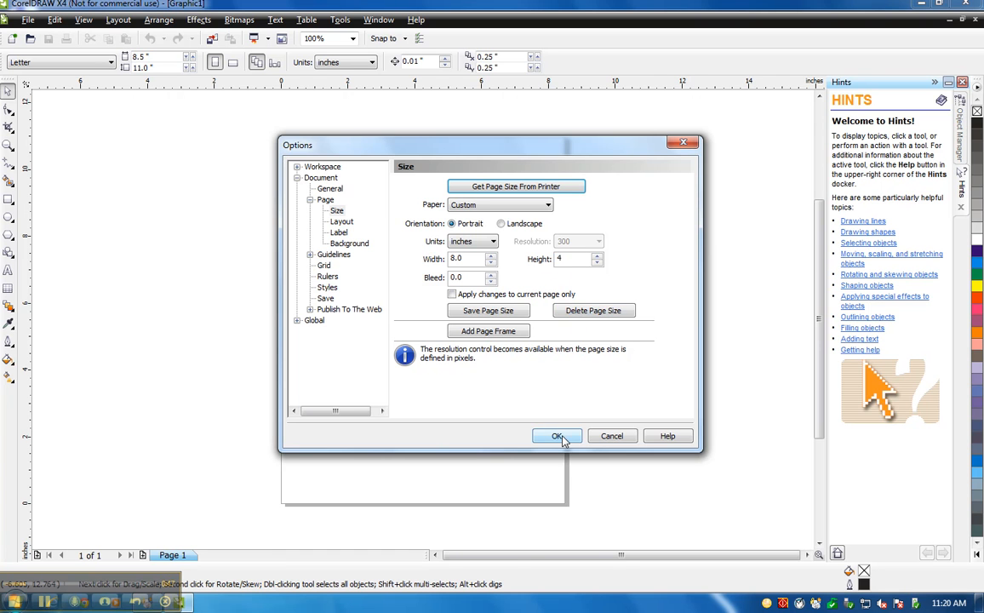
left_click(557, 436)
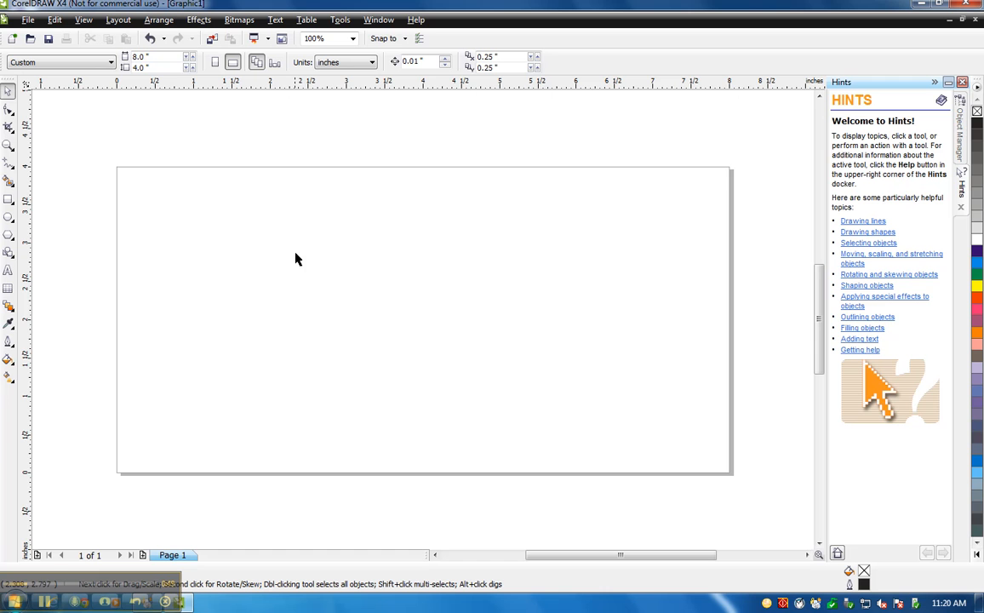
mouse_move(334, 331)
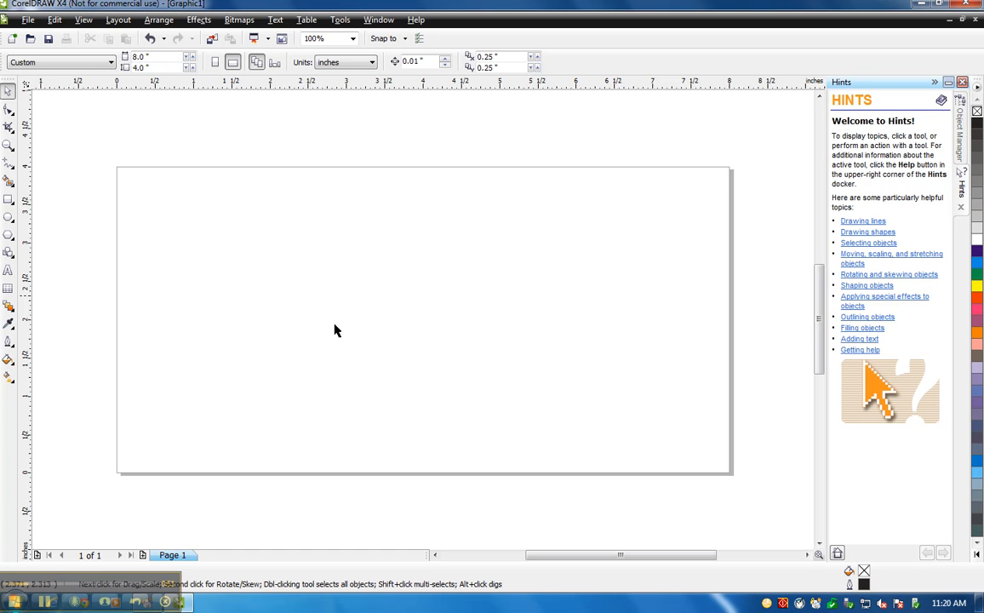
mouse_move(456, 312)
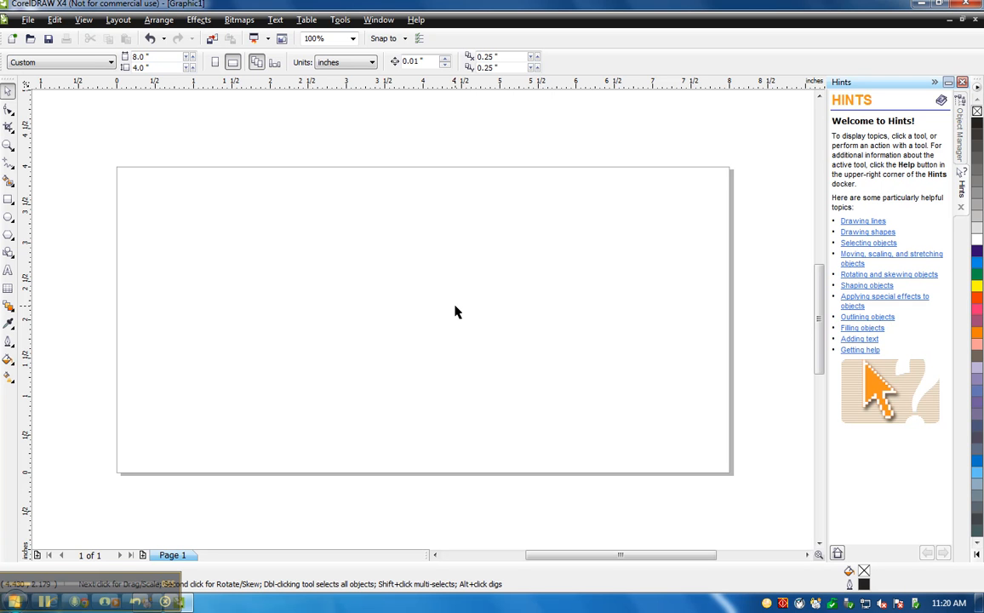
mouse_move(452, 308)
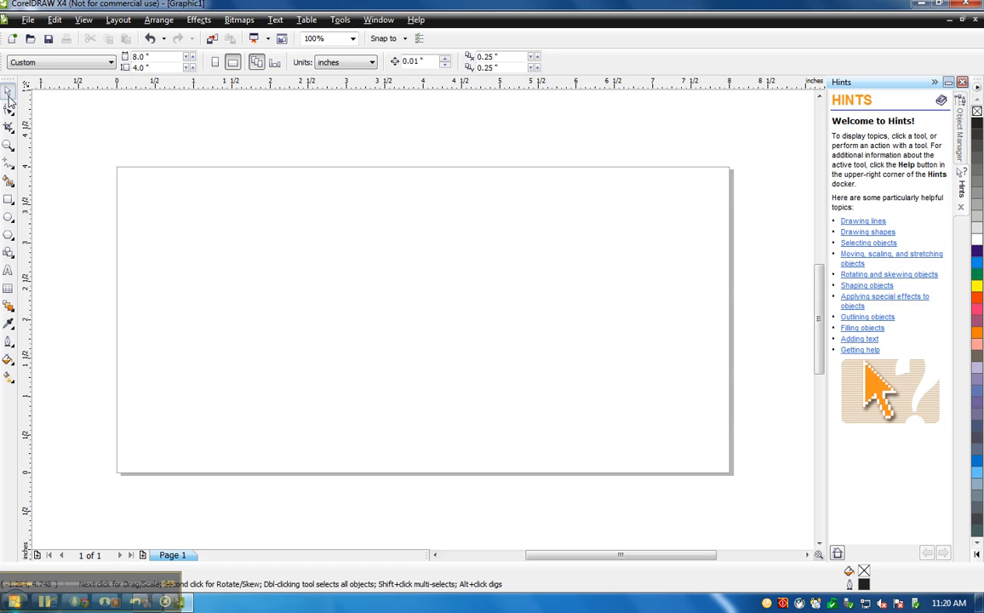
mouse_move(9, 272)
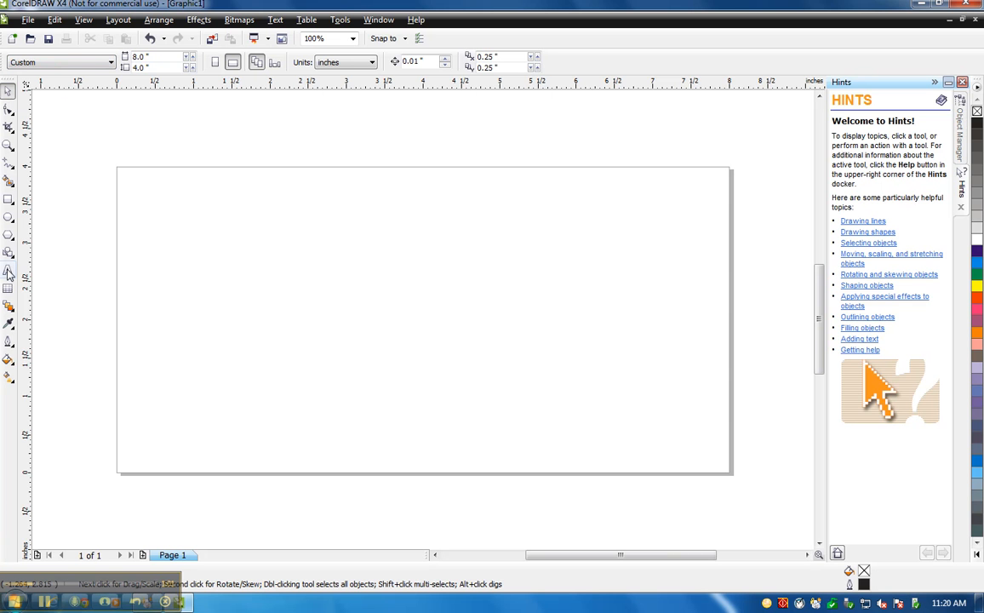
Step: Draw a wide text frame across the upper page and type '49er ROP'
left_click(8, 270)
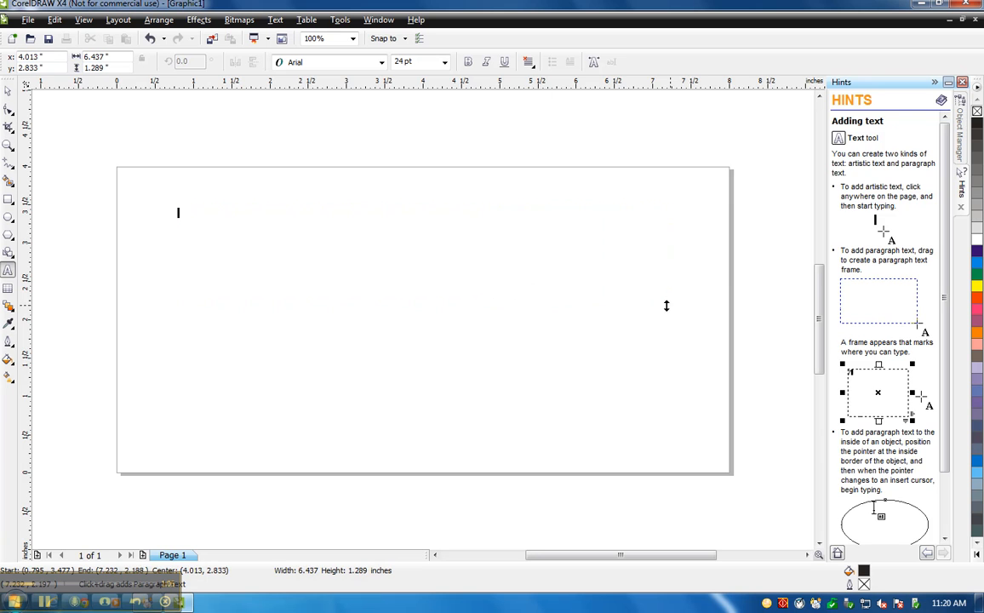
left_click_drag(177, 213, 673, 309)
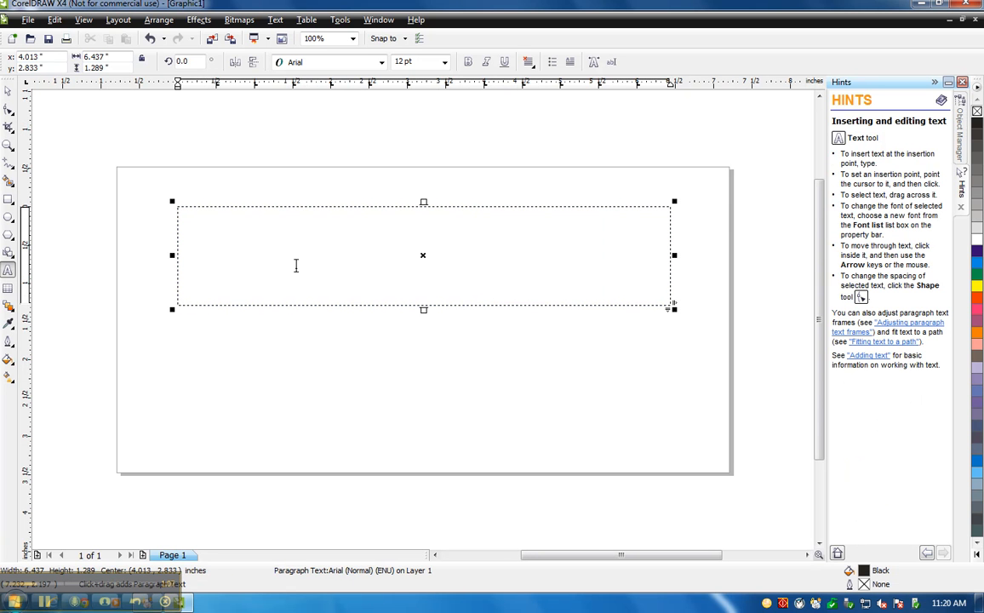
type("49er")
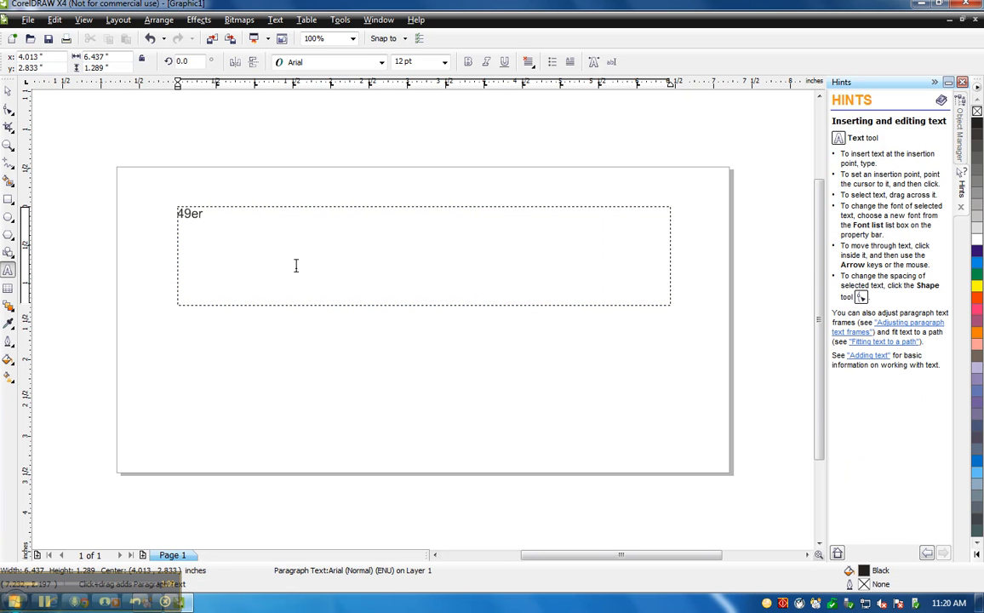
type("ROPI")
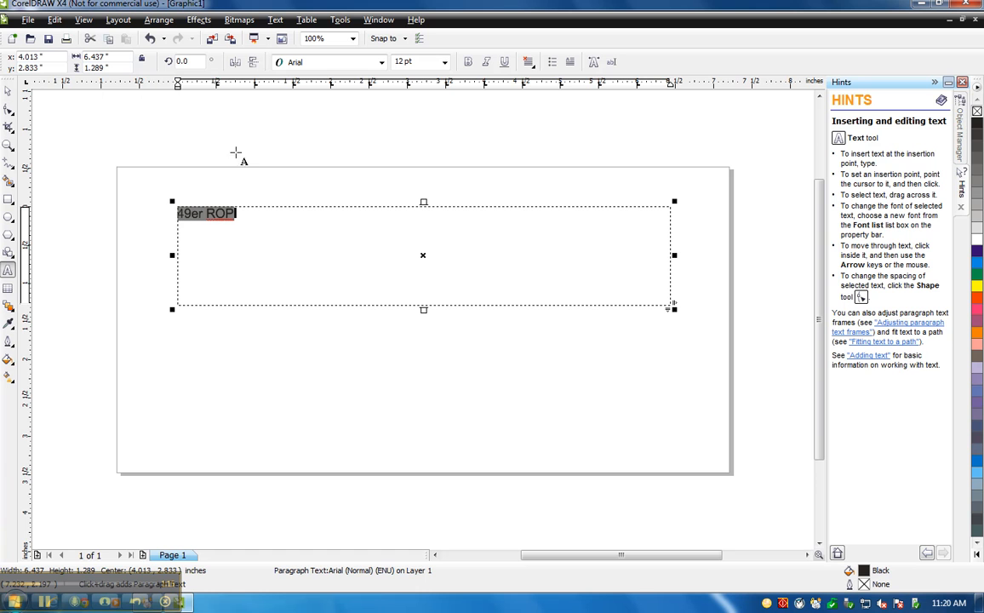
Step: Enlarge the '49er ROP' text to 72 pt and finish text editing
left_click(444, 61)
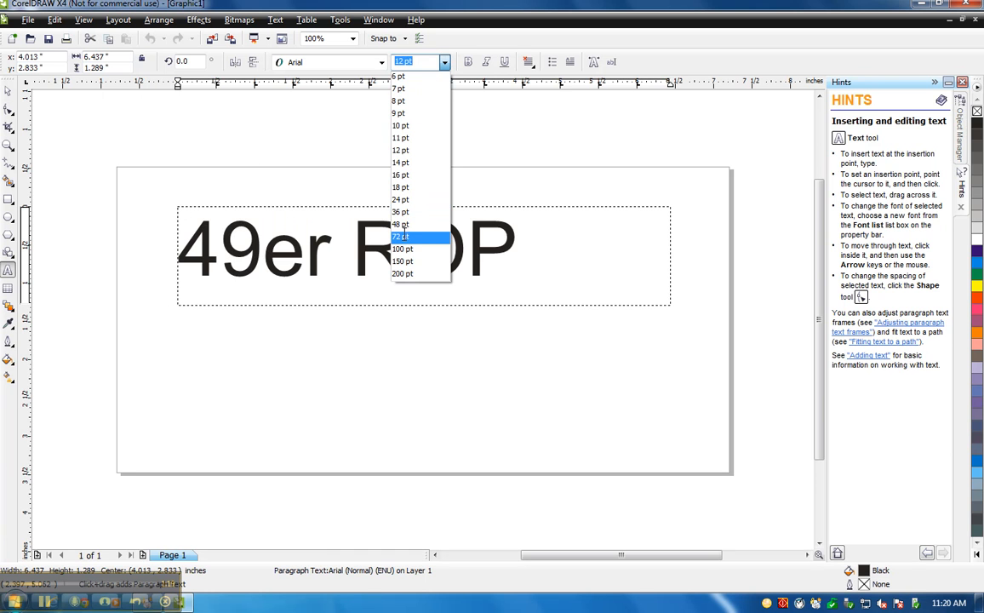
left_click(400, 199)
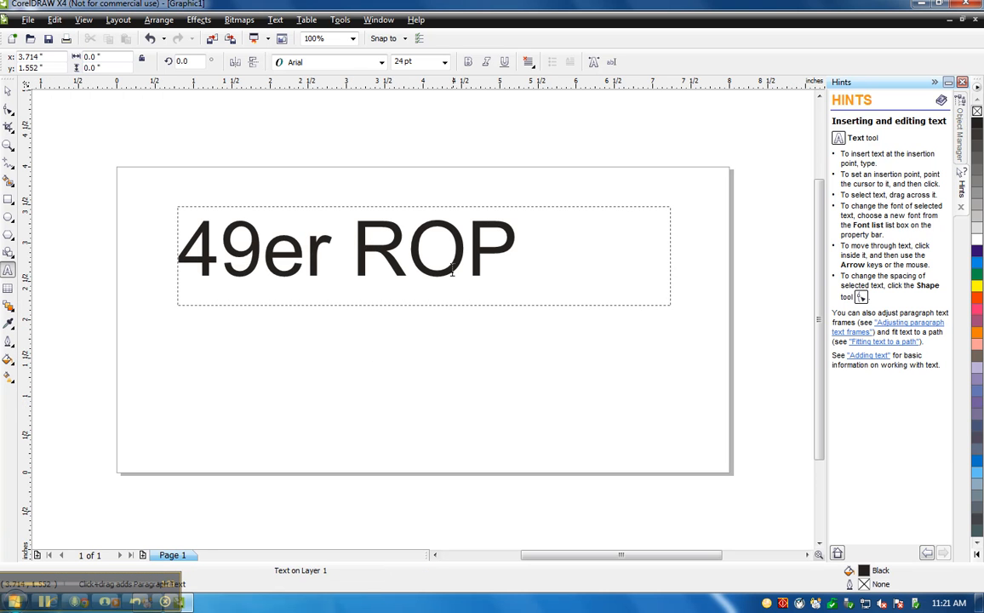
mouse_move(302, 352)
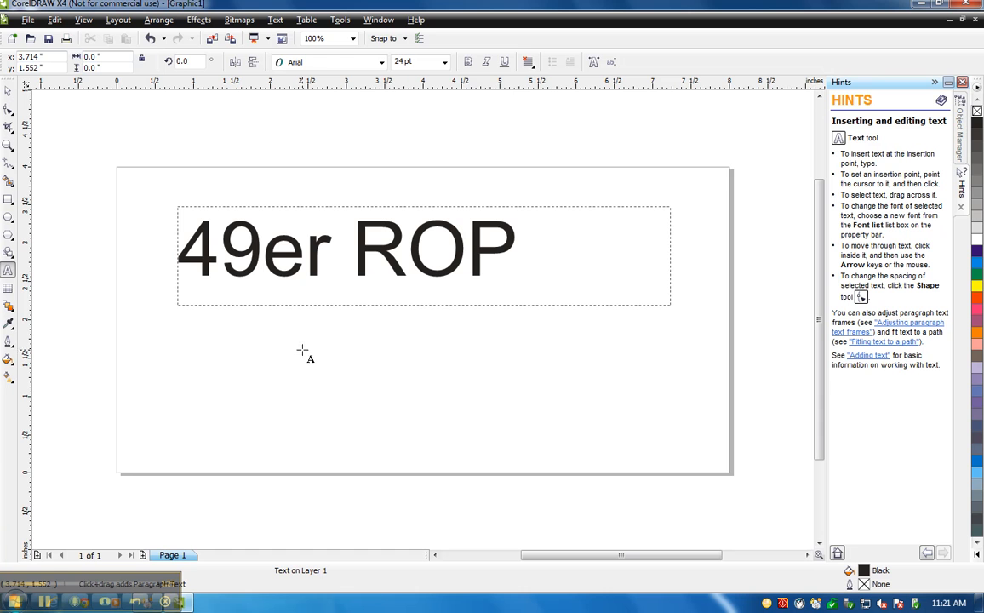
left_click(401, 343)
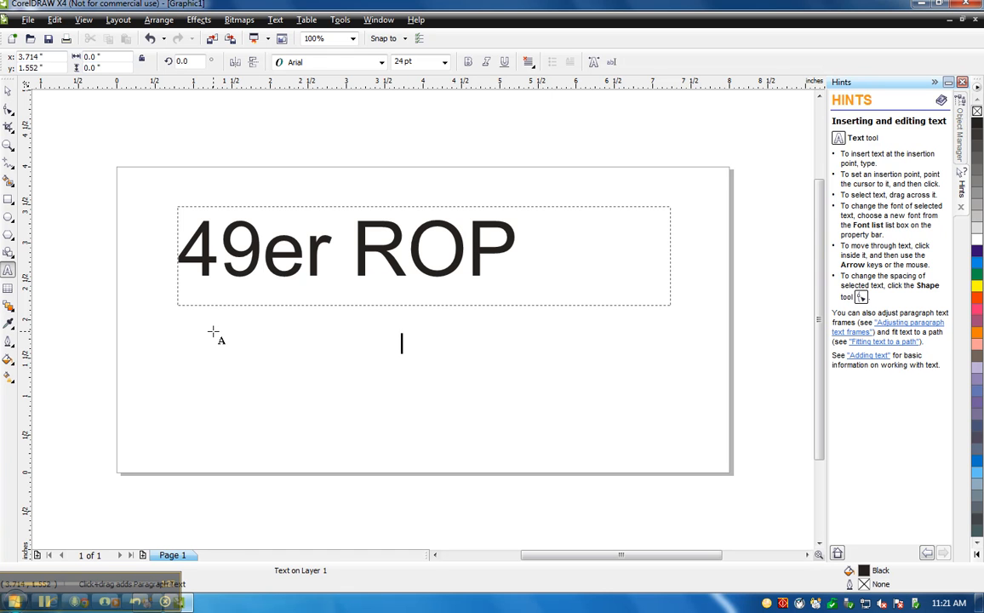
mouse_move(554, 322)
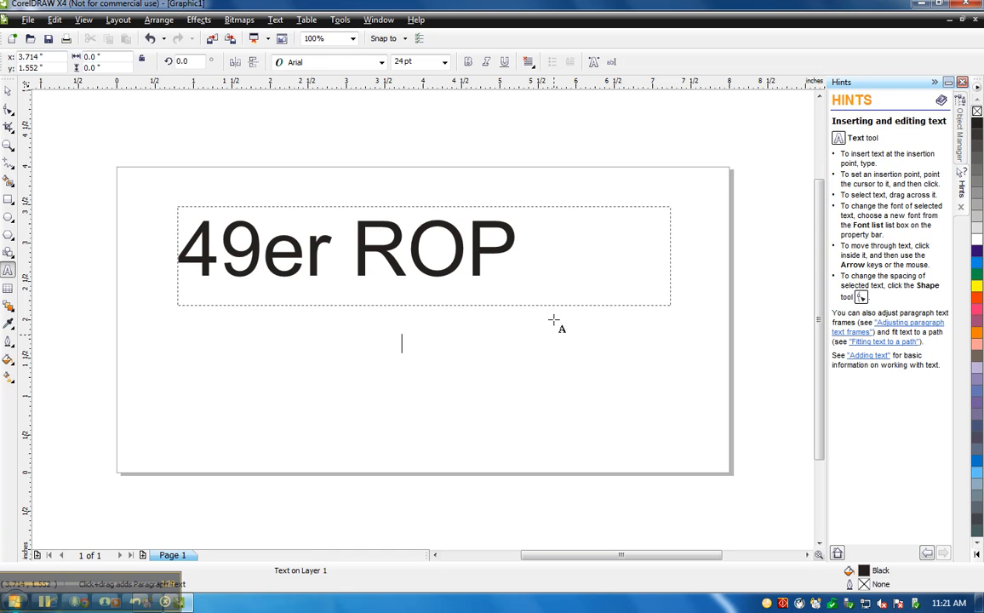
mouse_move(341, 386)
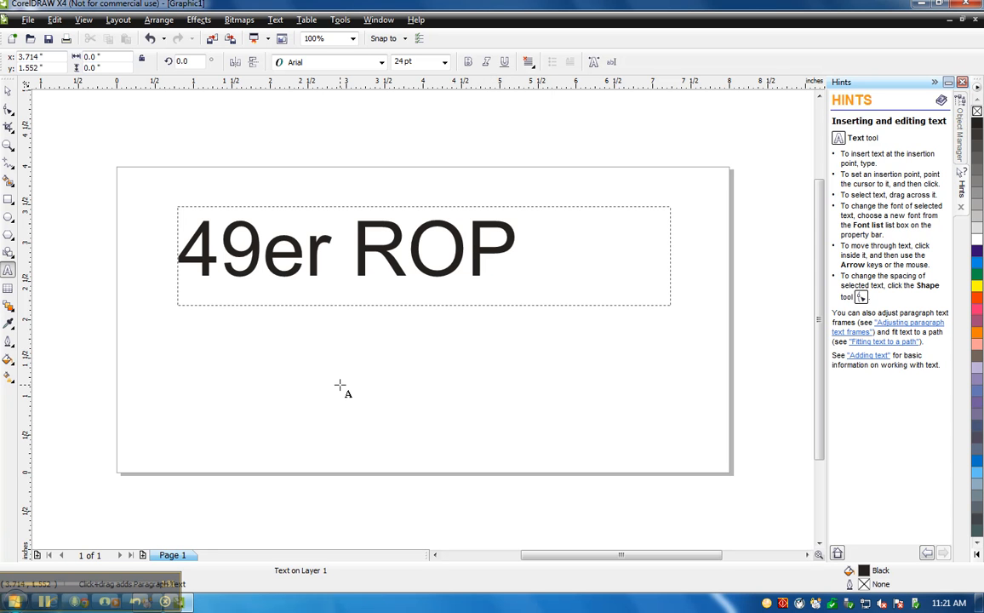
left_click(402, 343)
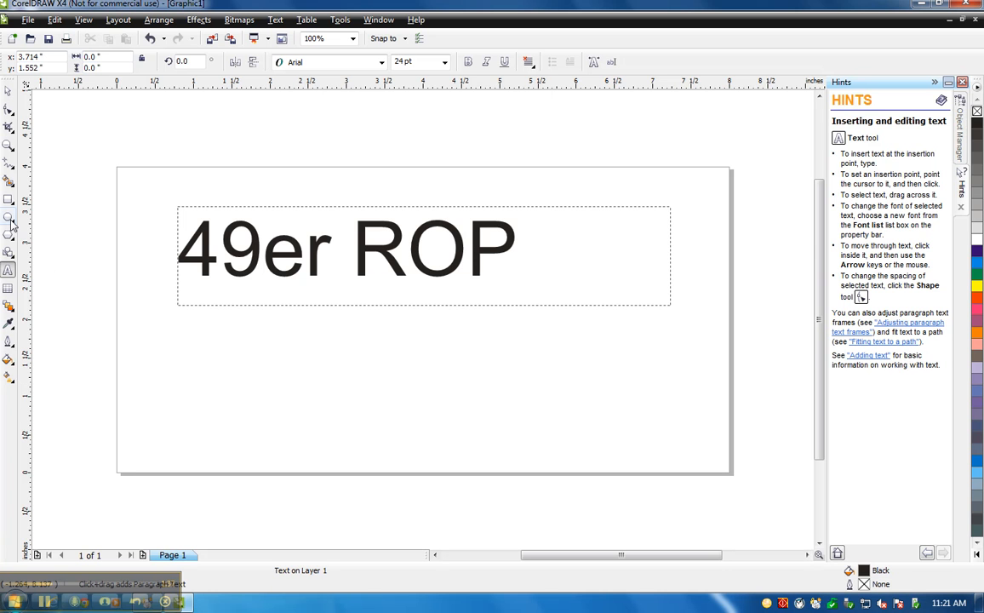
Step: Draw a wide, flat ellipse enclosing the '49er ROP' text
left_click(10, 218)
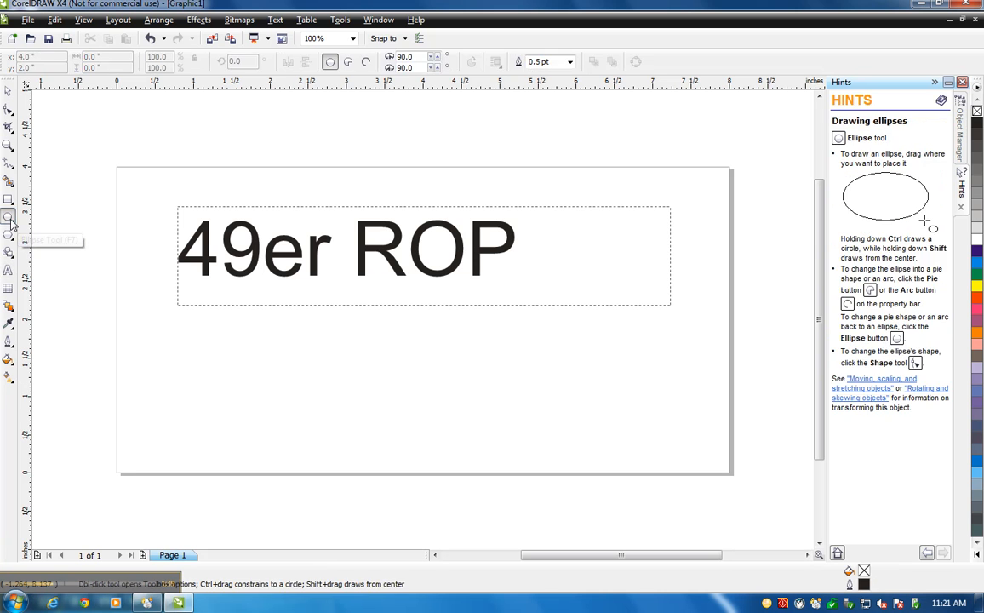
mouse_move(183, 221)
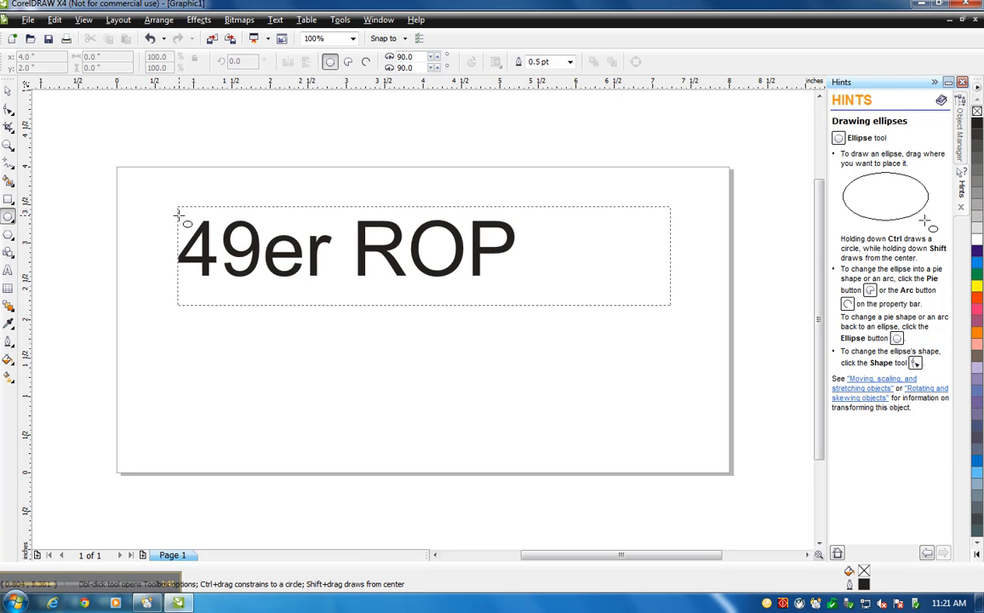
left_click(345, 252)
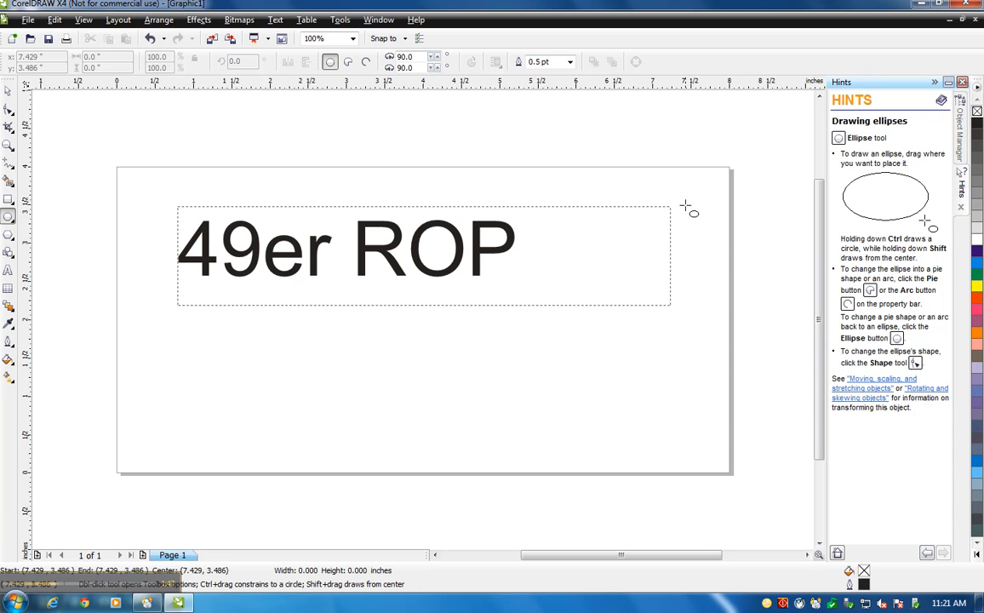
left_click_drag(690, 206, 122, 330)
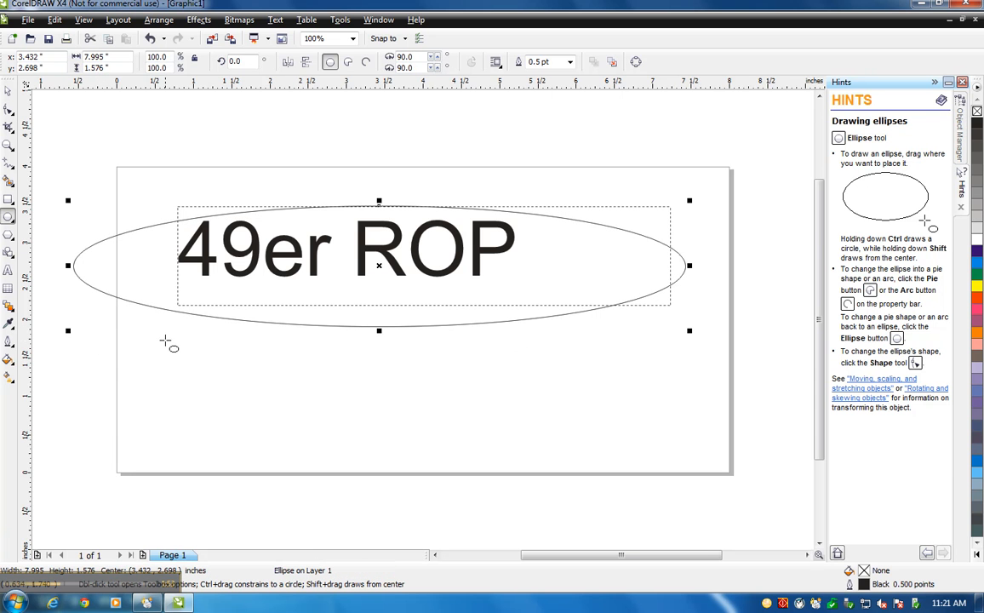
left_click(187, 375)
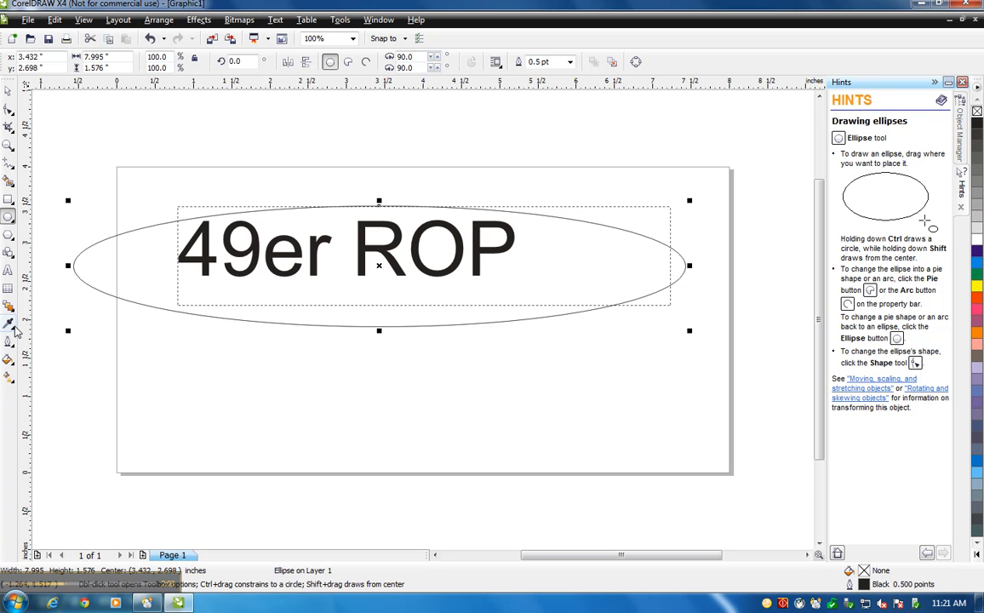
Step: Give the ellipse a hairline outline and set its outline colour to Red
left_click(9, 324)
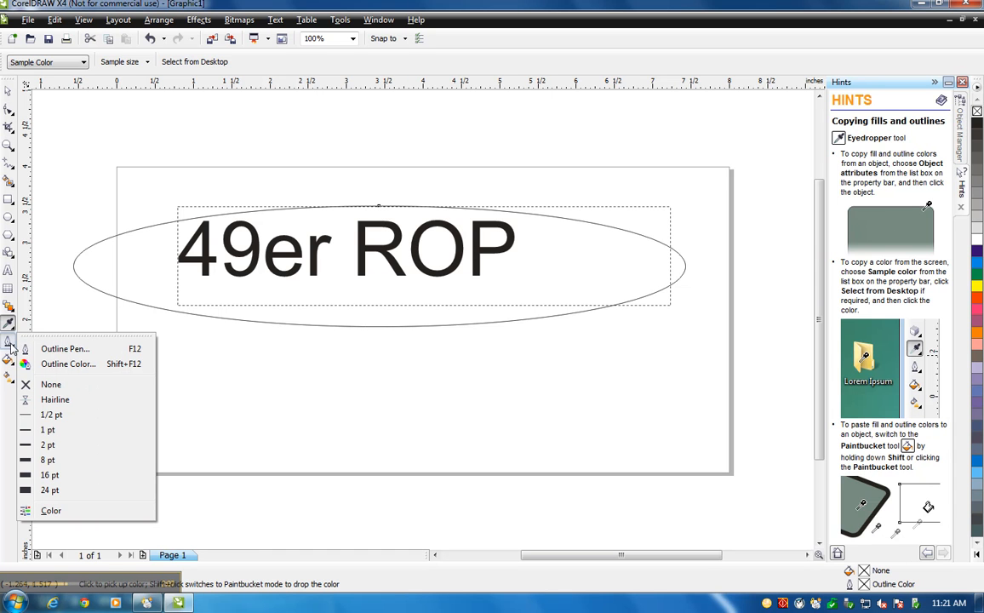
mouse_move(55, 399)
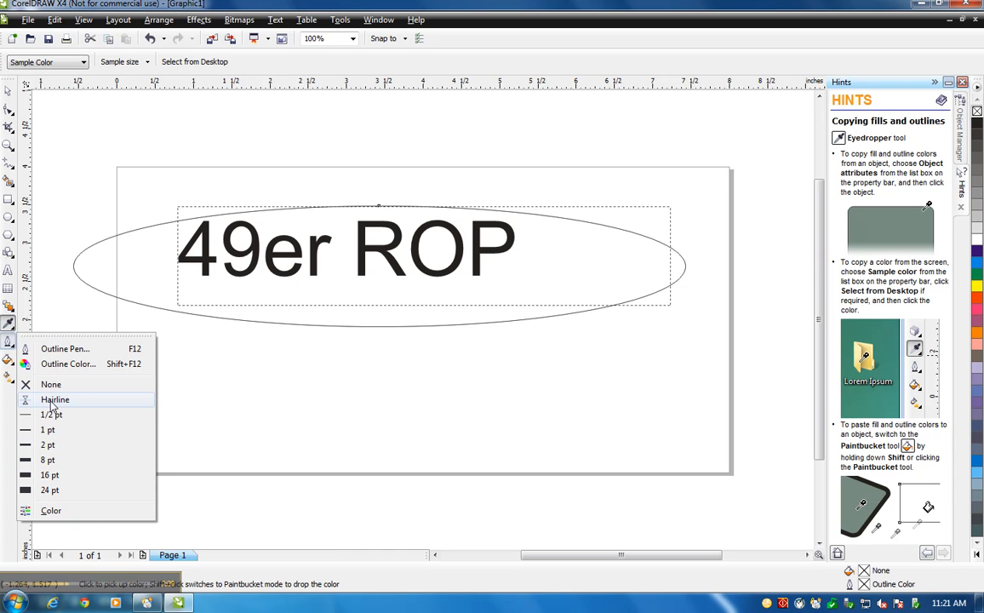
left_click(55, 400)
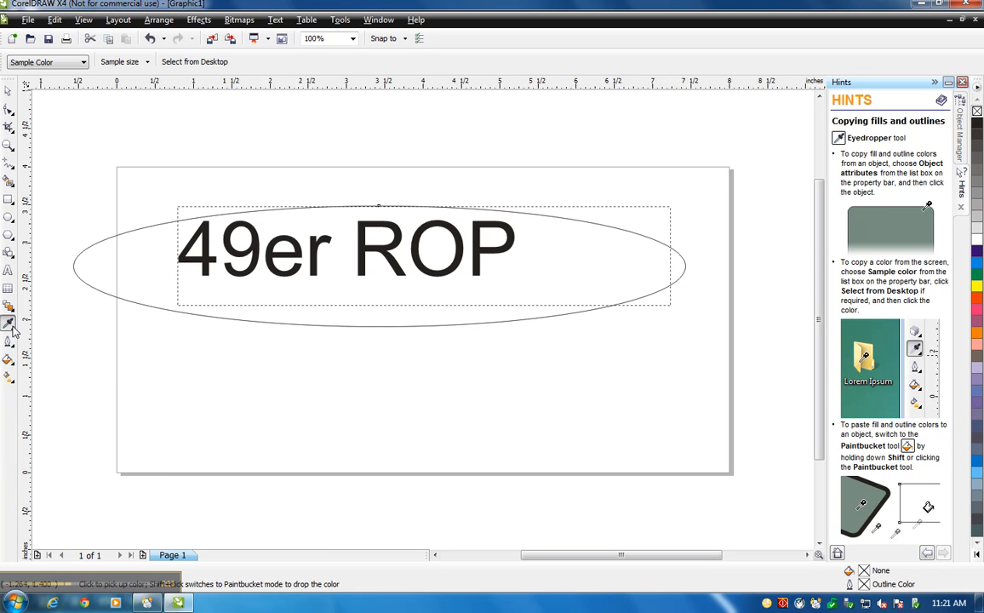
mouse_move(8, 330)
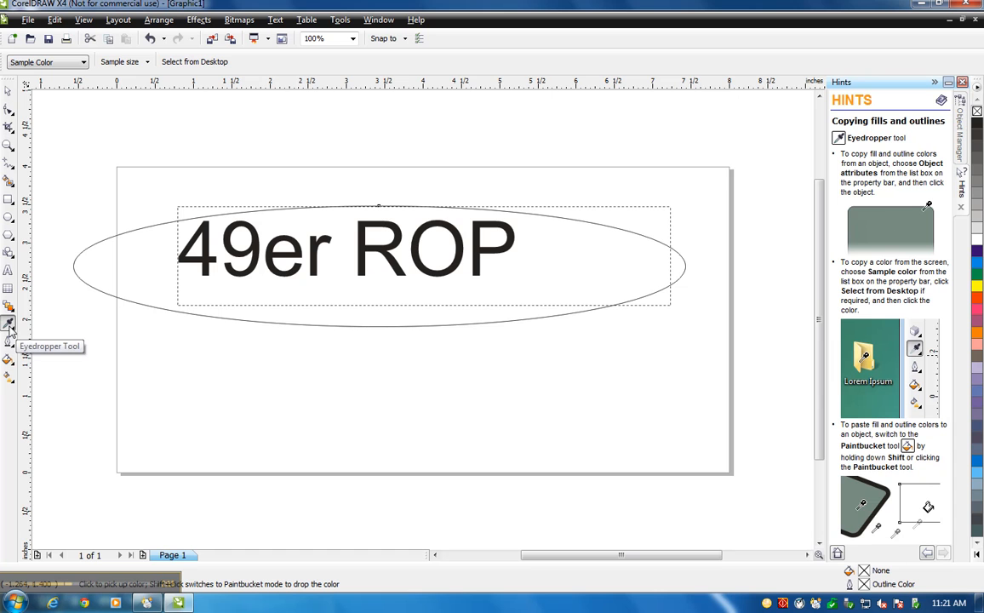
mouse_move(9, 341)
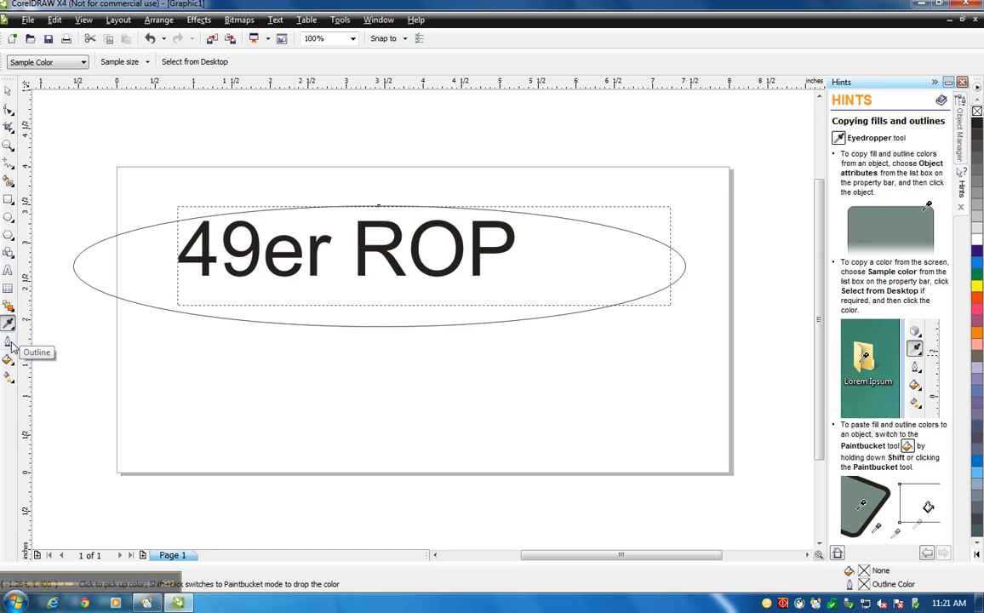
left_click(8, 342)
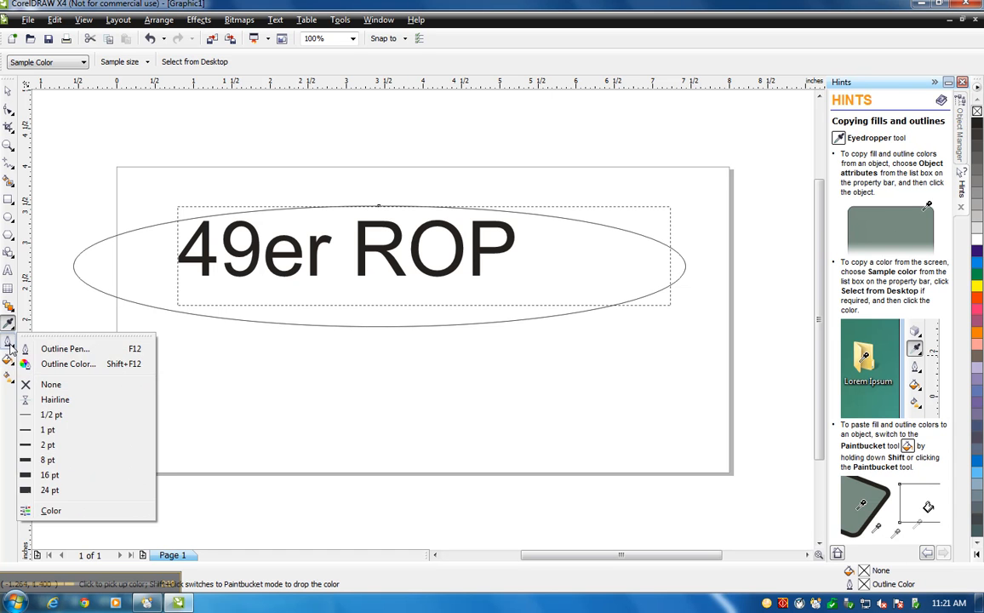
mouse_move(65, 348)
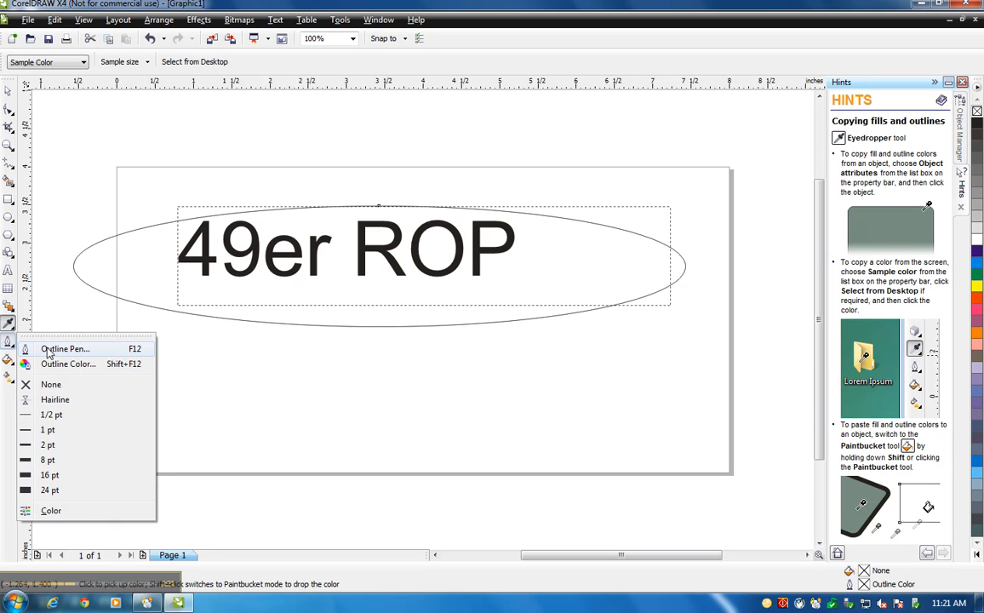
left_click(68, 364)
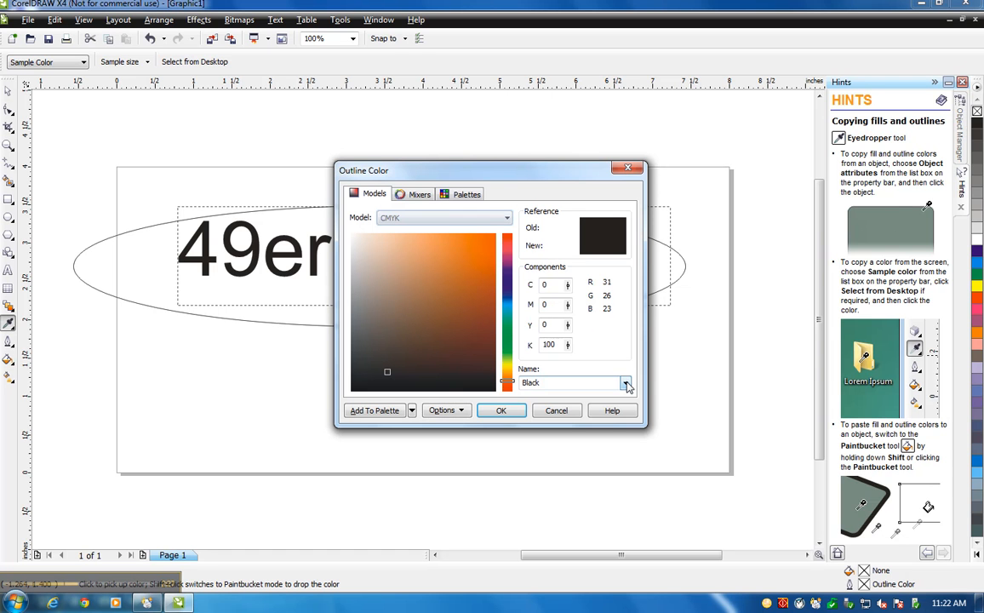
left_click(626, 382)
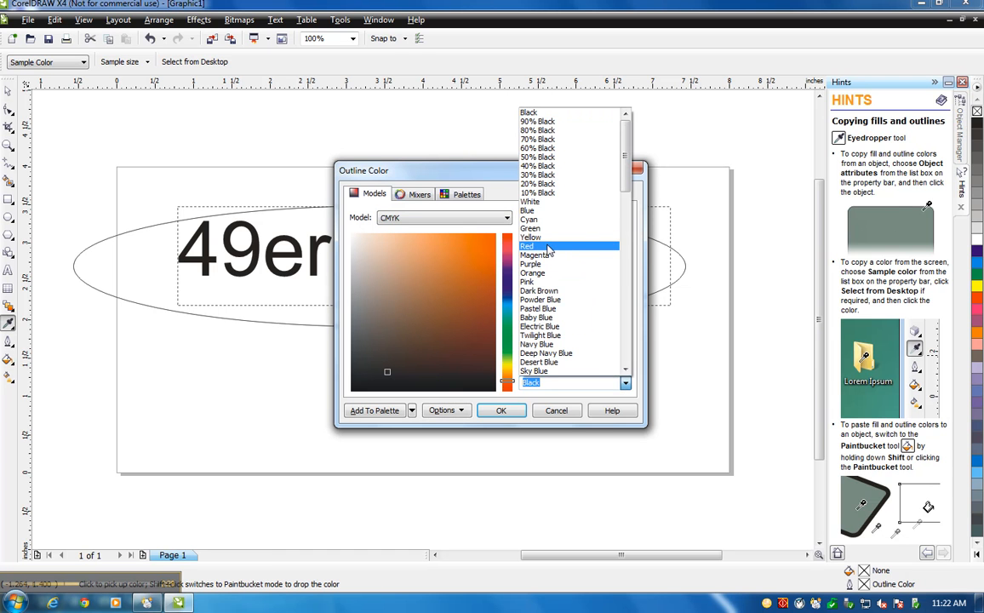
left_click(528, 246)
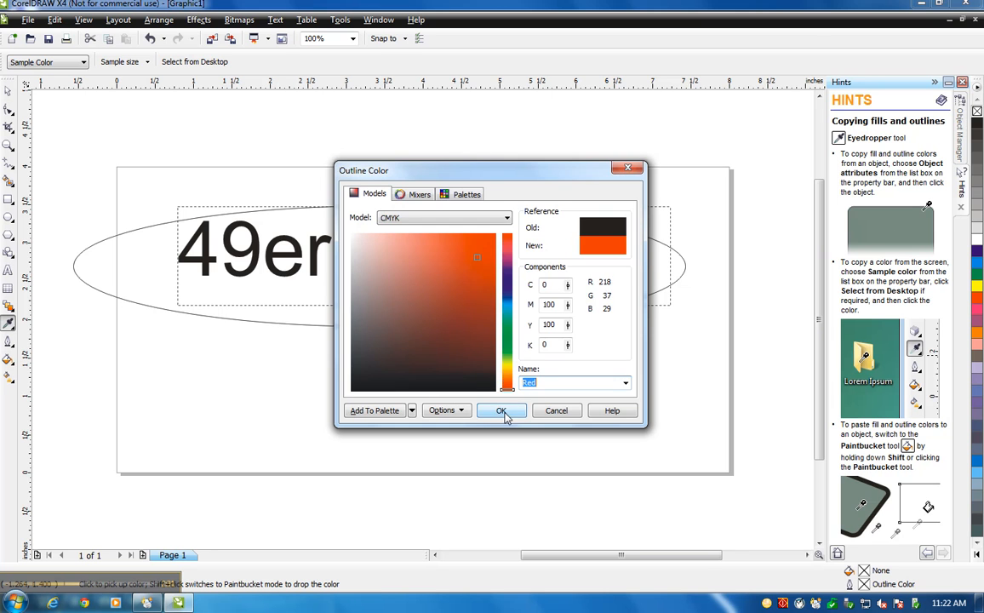
left_click(501, 411)
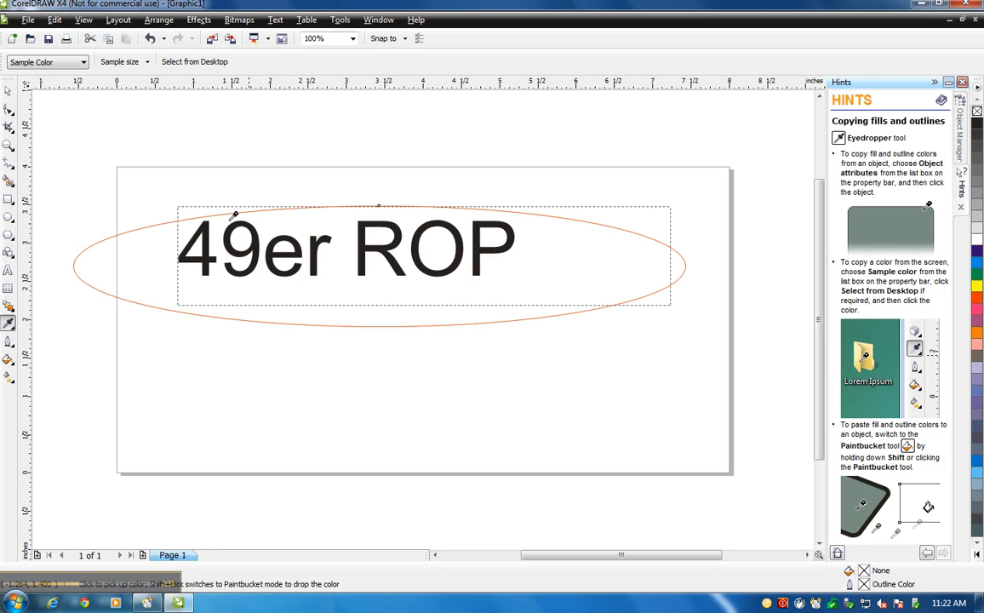
mouse_move(332, 211)
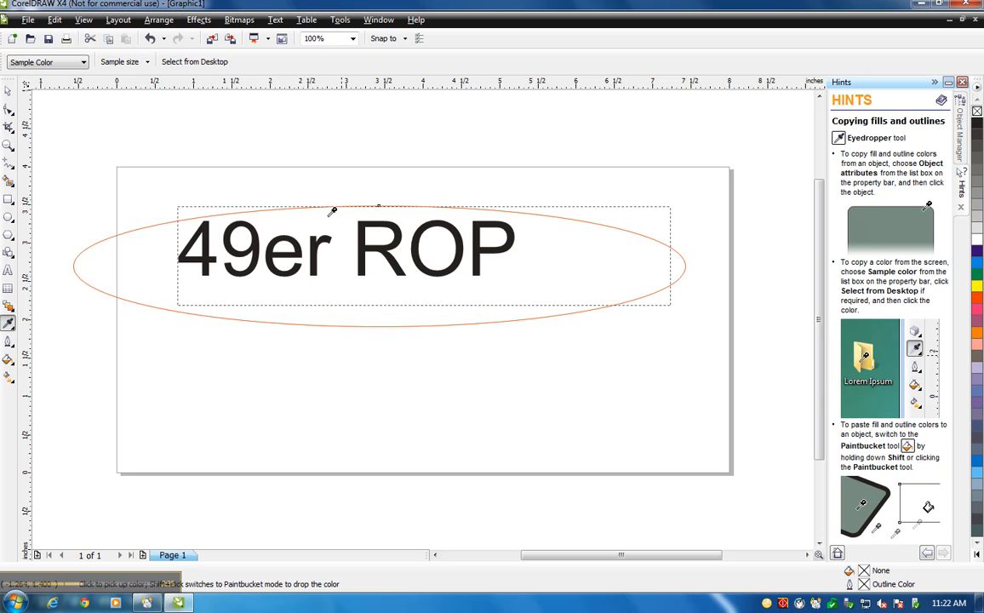
mouse_move(113, 246)
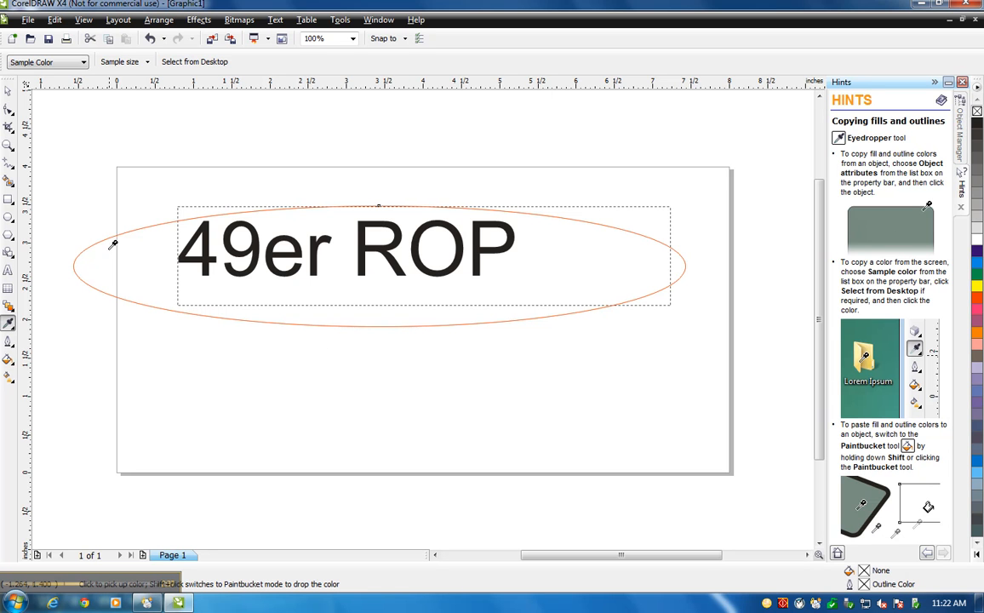
mouse_move(272, 363)
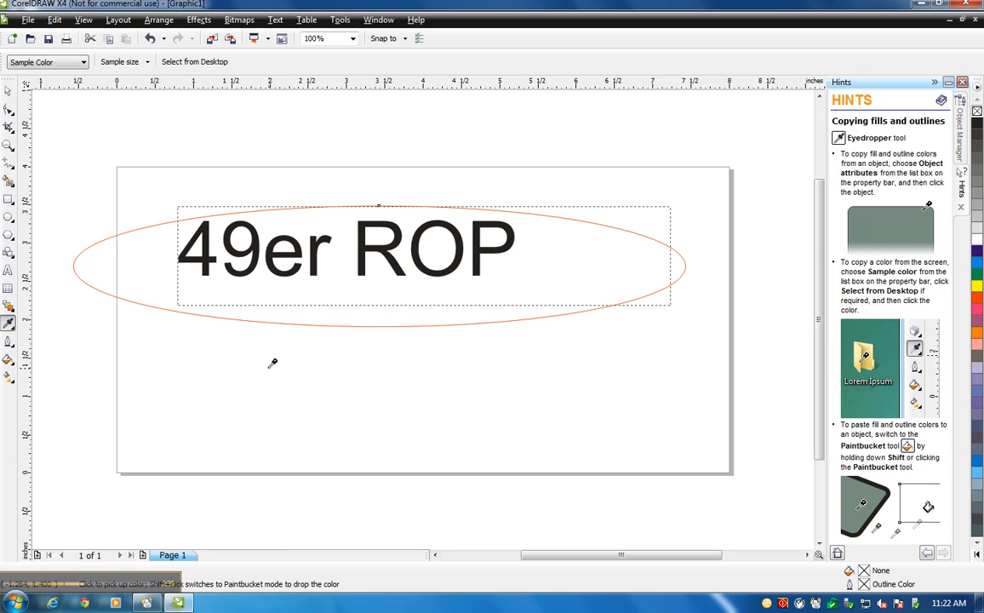
mouse_move(456, 298)
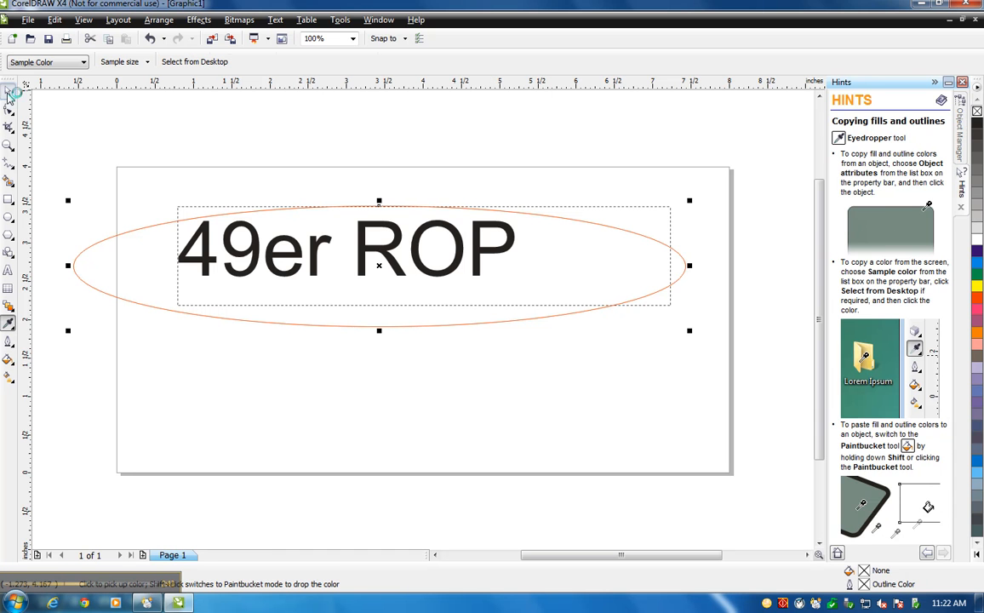
left_click(9, 90)
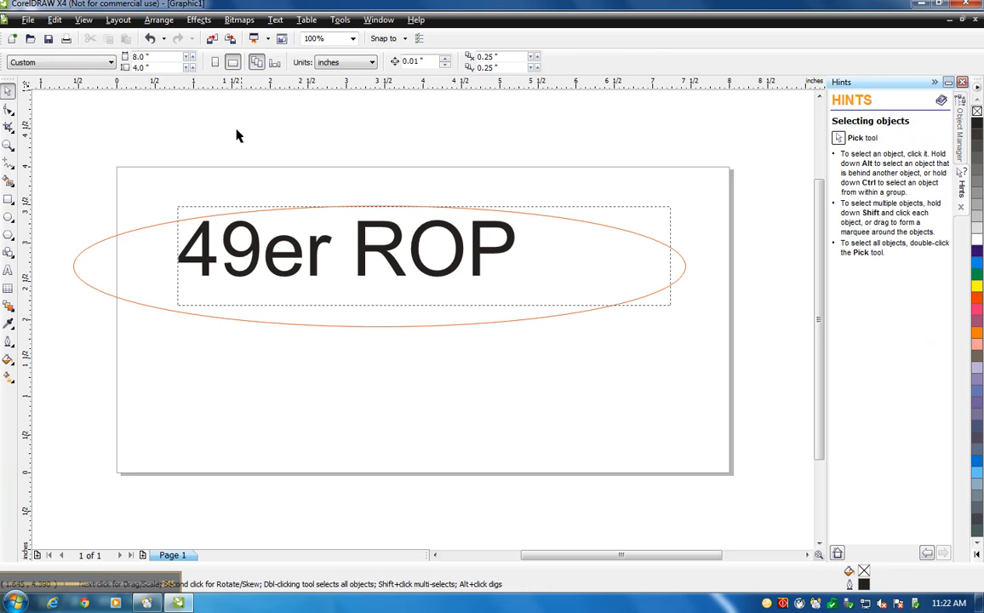
Step: Print the design with VLS2.30 selected as the printer
left_click(28, 20)
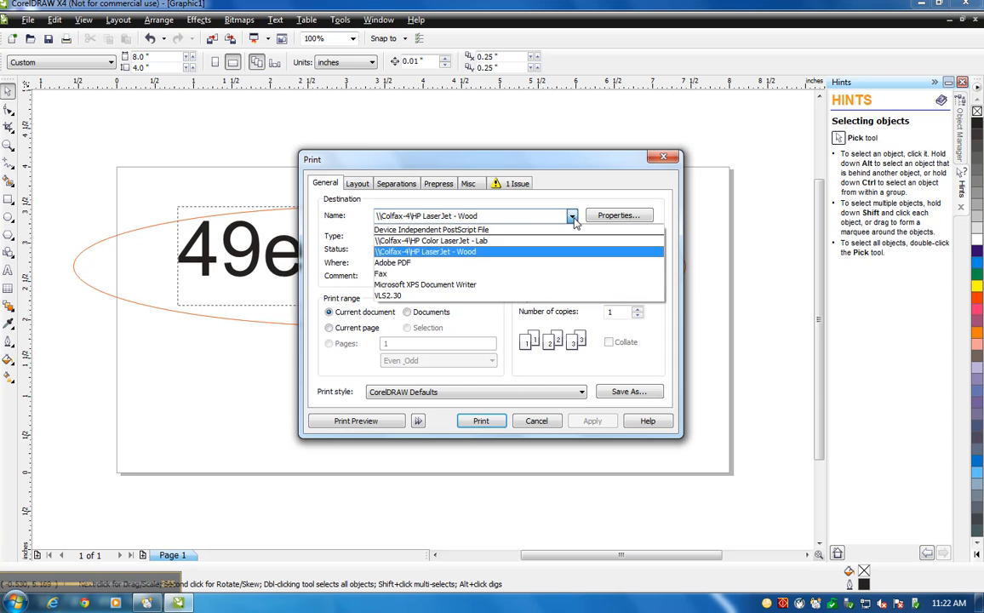
left_click(388, 295)
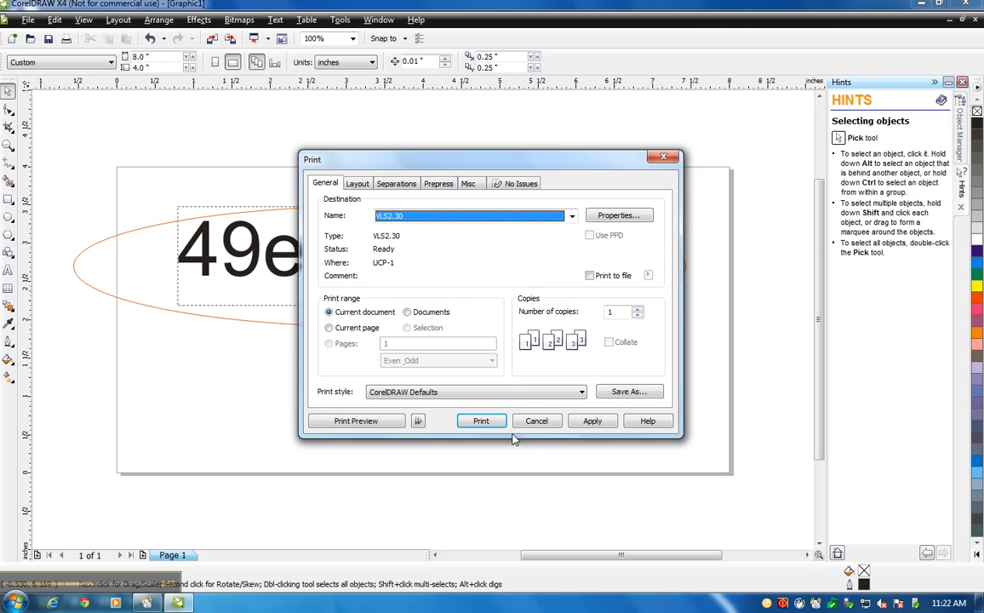
left_click(537, 421)
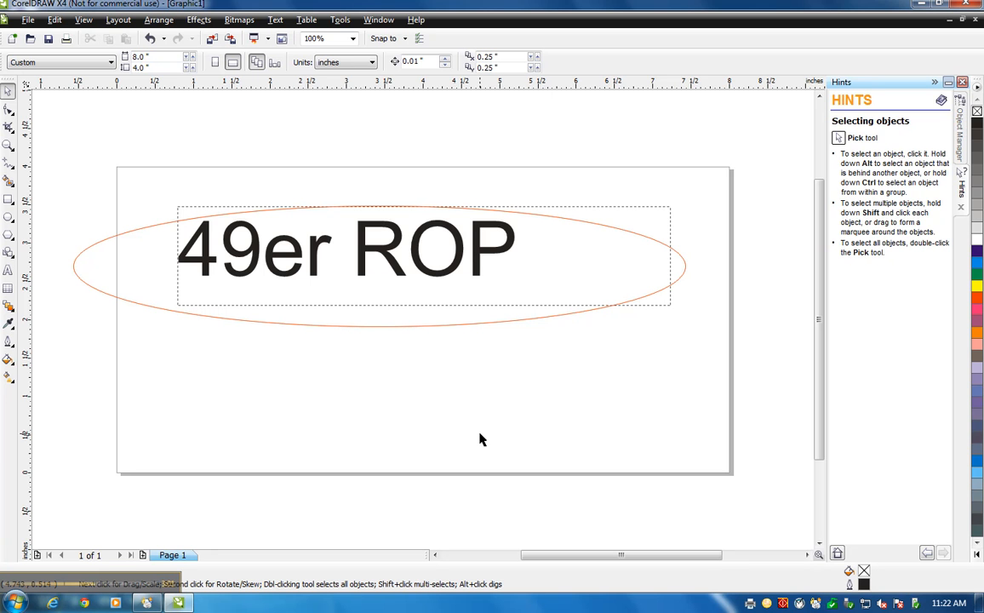
mouse_move(485, 441)
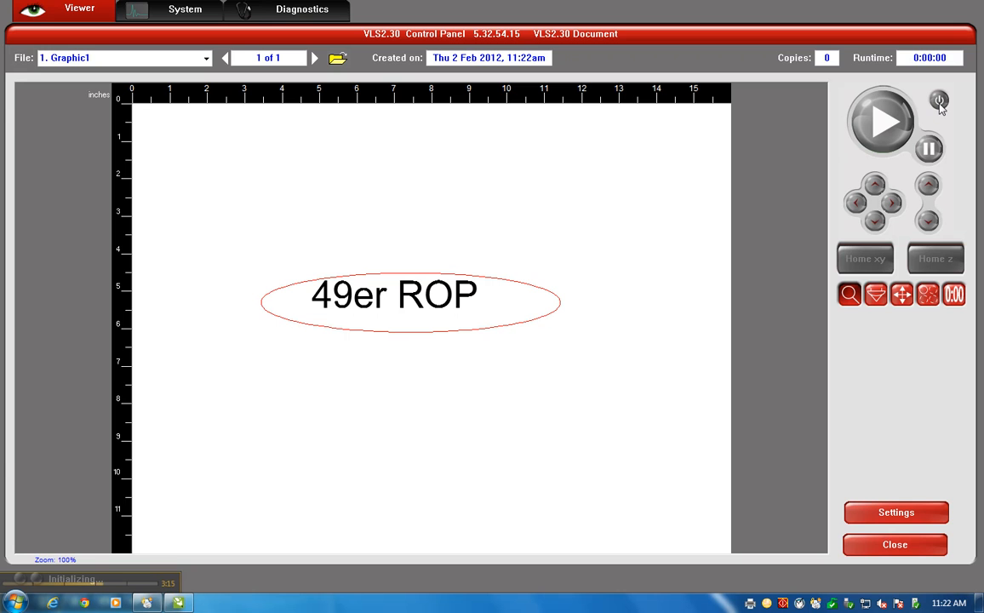
mouse_move(921, 112)
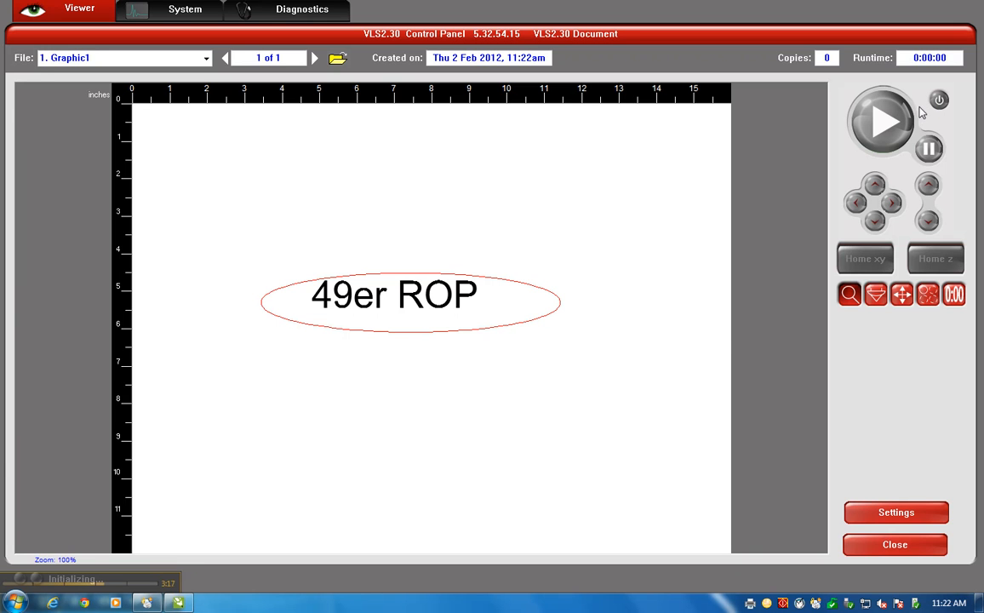
mouse_move(822, 285)
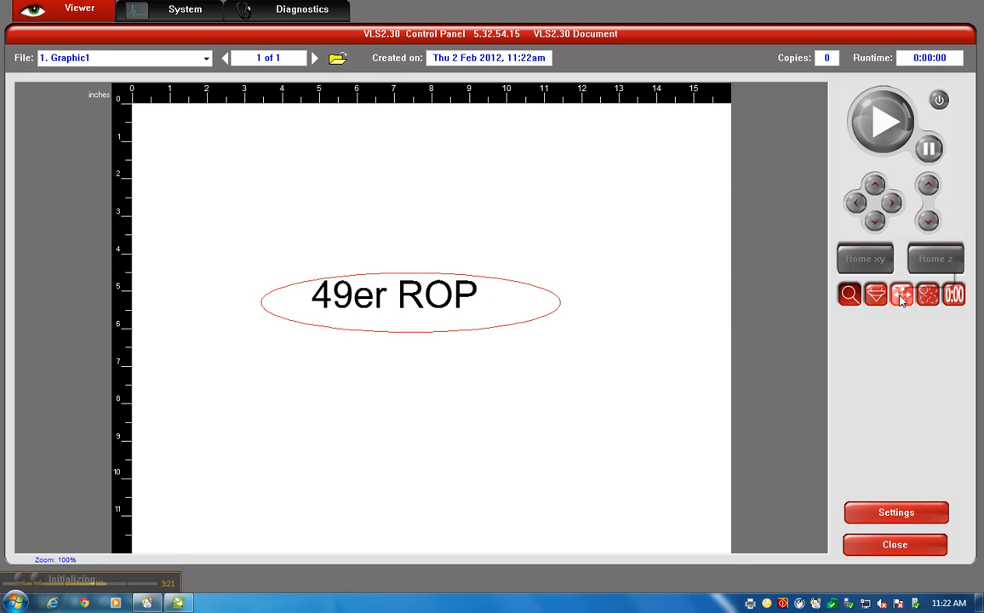
Step: Relocate the design toward the top-left of the laser bed using new coordinates
left_click(394, 294)
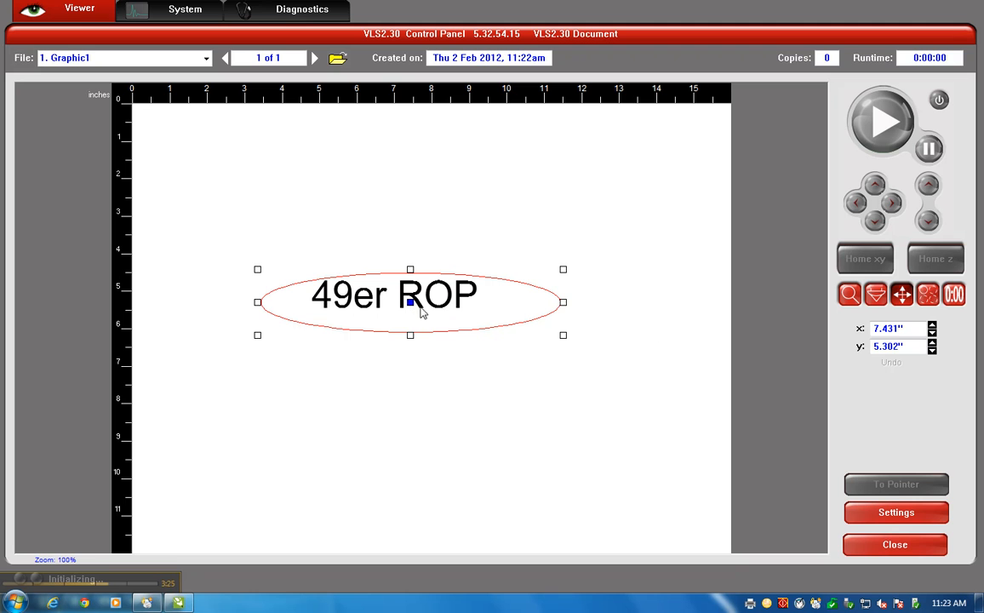
left_click(898, 328)
type("2")
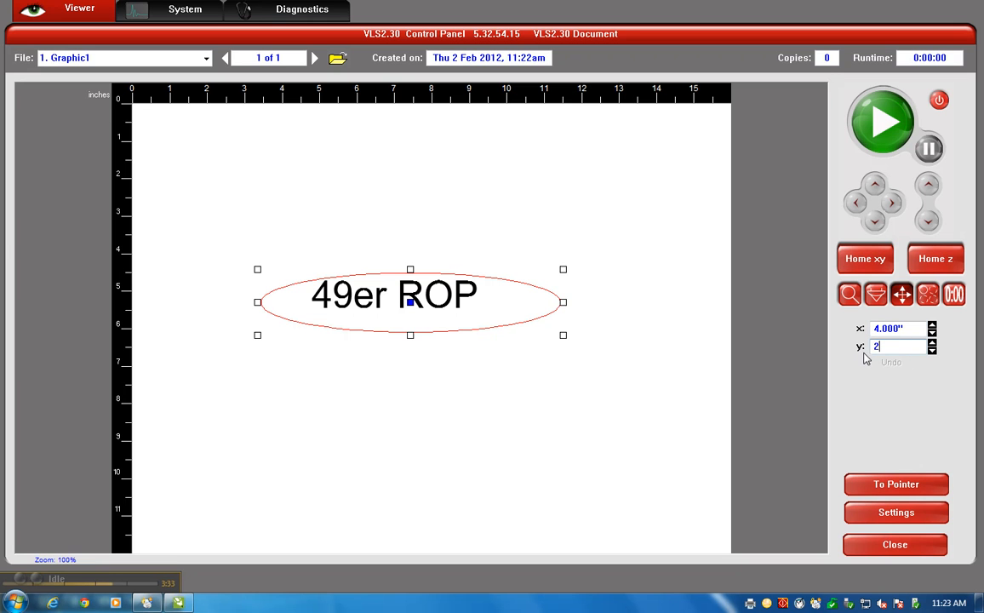
key("Return")
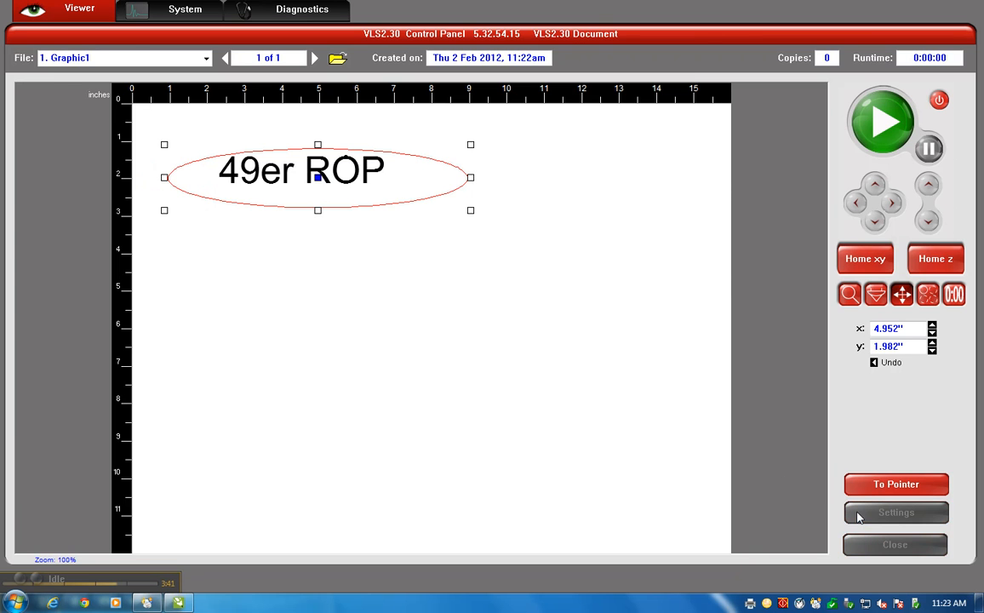
Step: Set the material to Wood, Medium - Alder, 0.125 inch thick, and confirm
left_click(896, 512)
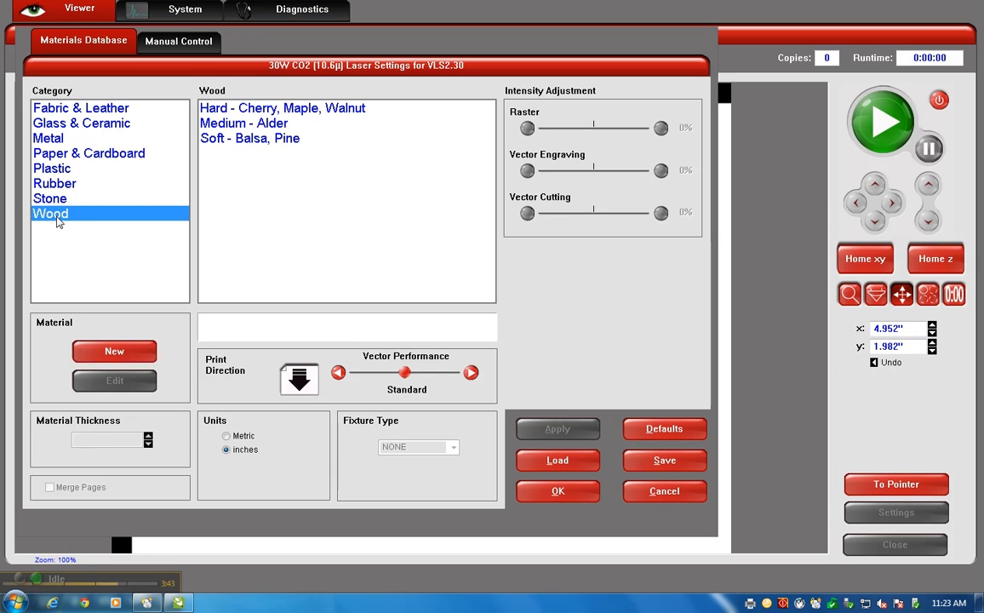
mouse_move(223, 131)
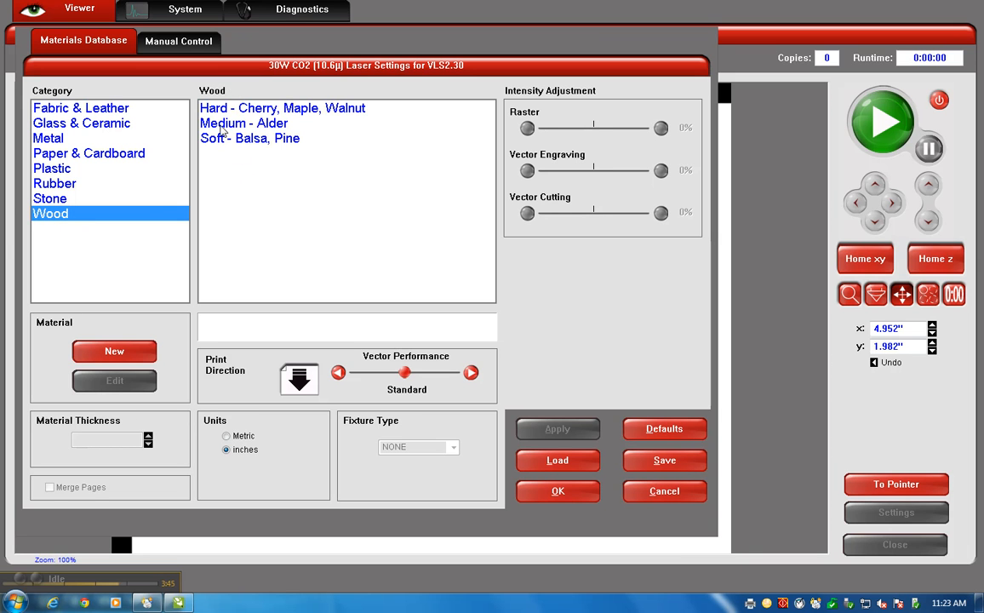
left_click(243, 123)
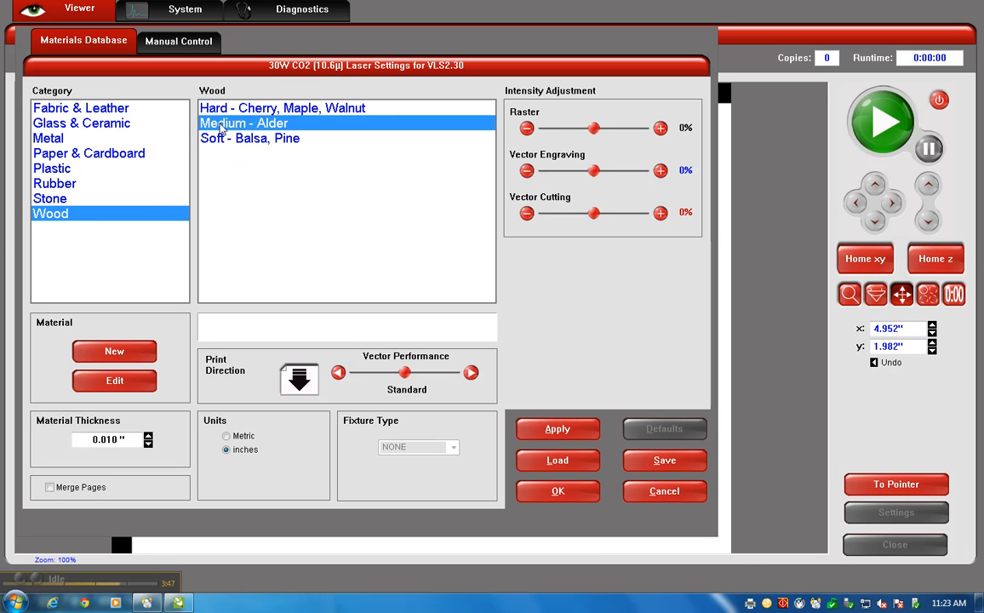
mouse_move(146, 422)
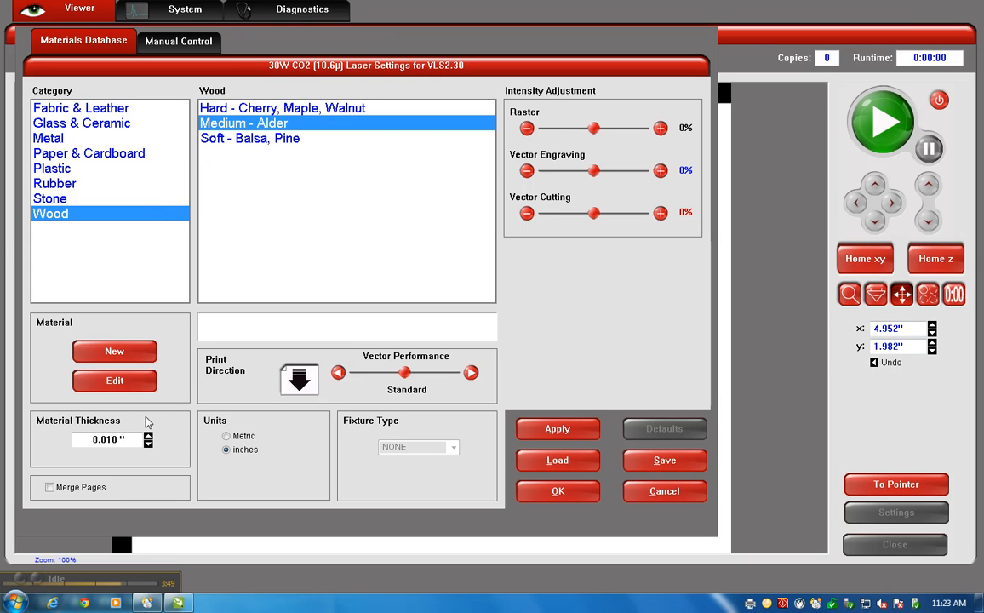
triple_click(107, 440)
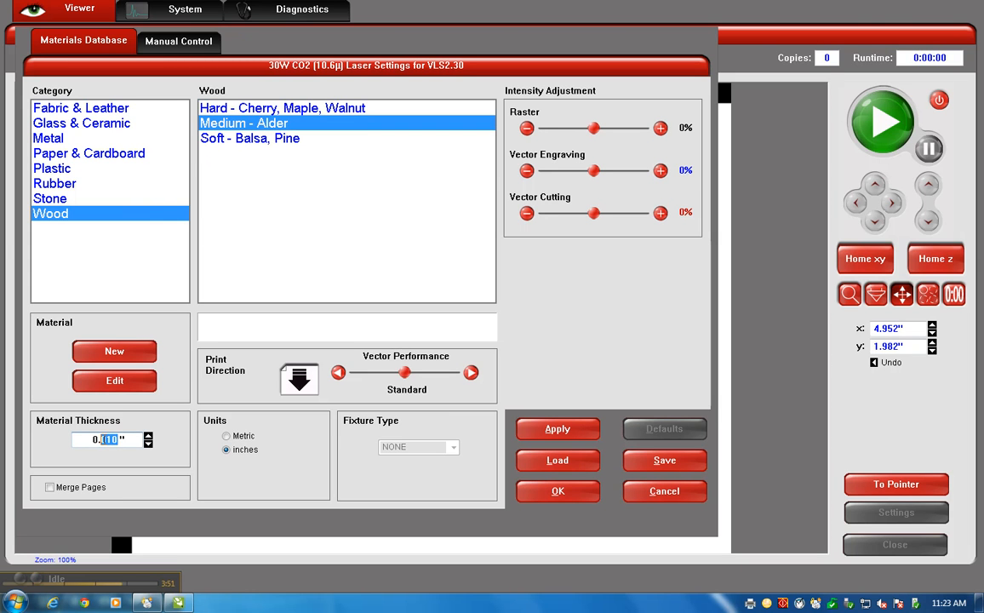
mouse_move(124, 466)
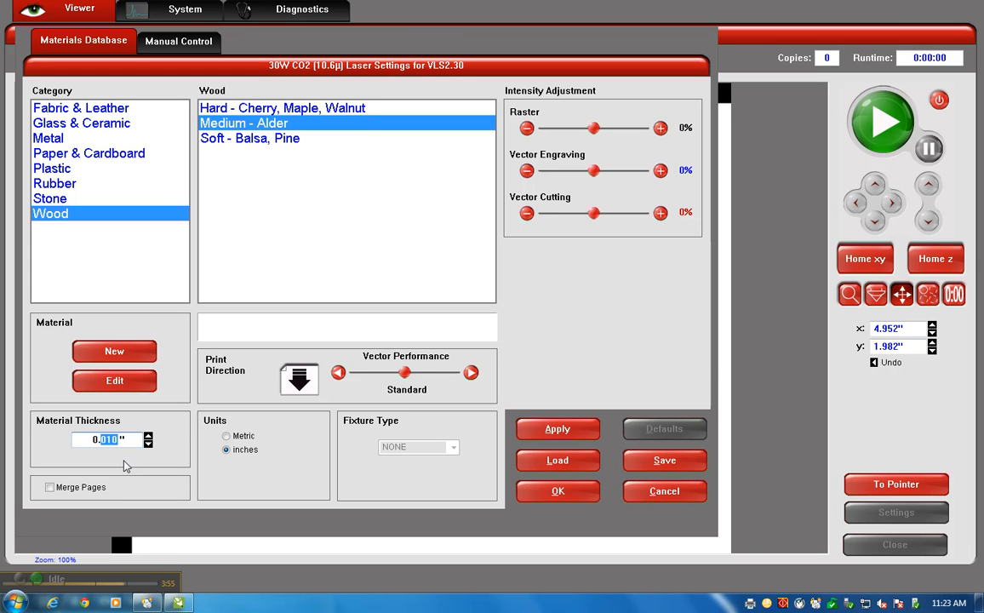
type("0.75")
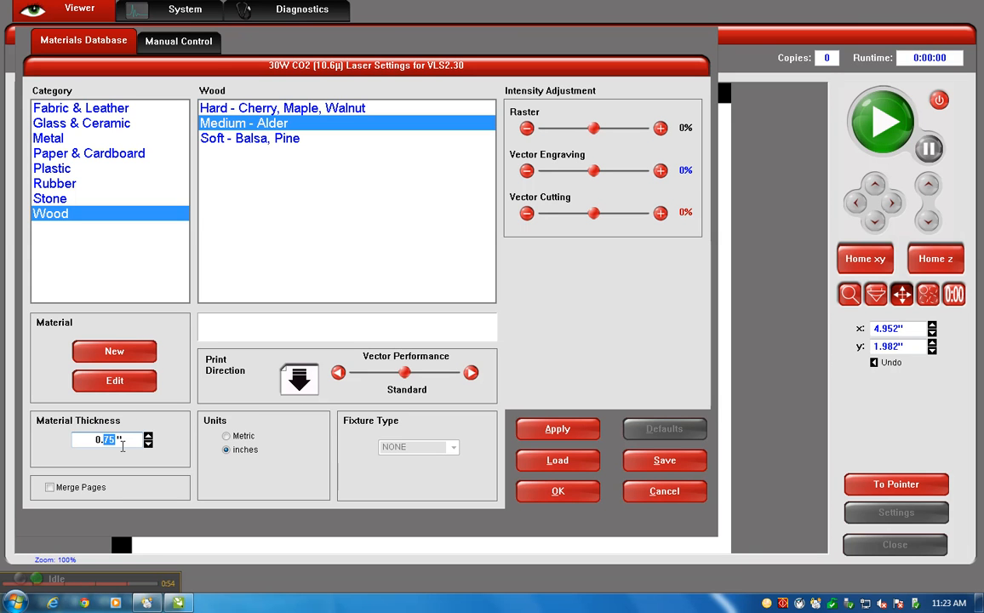
type("0.125")
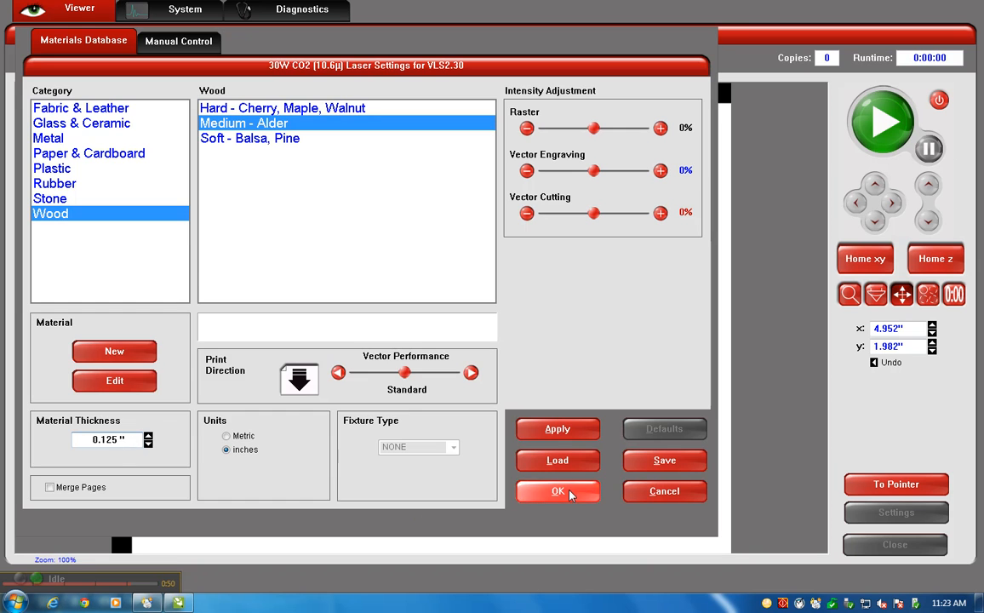
left_click(557, 491)
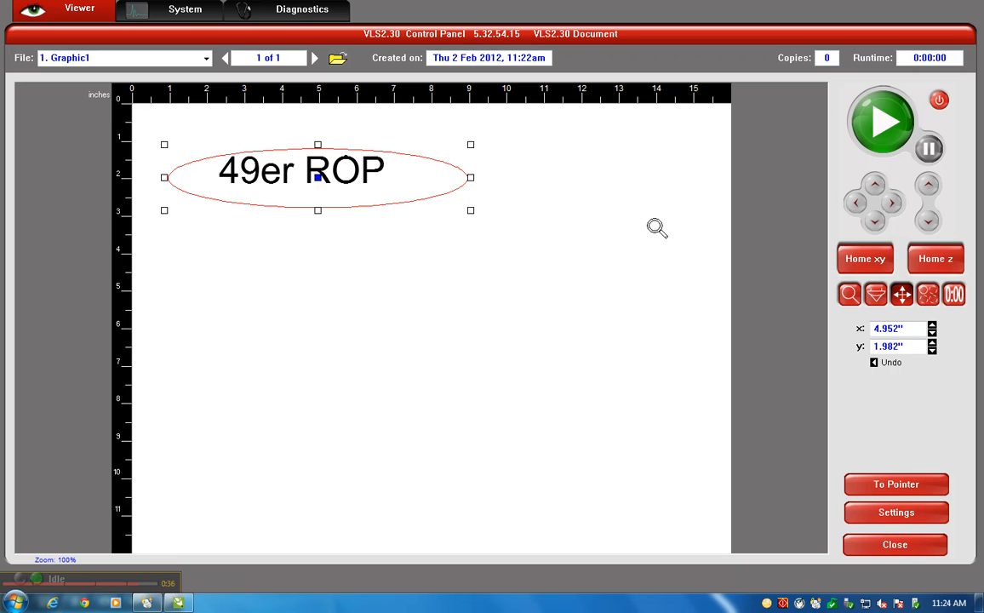
mouse_move(649, 227)
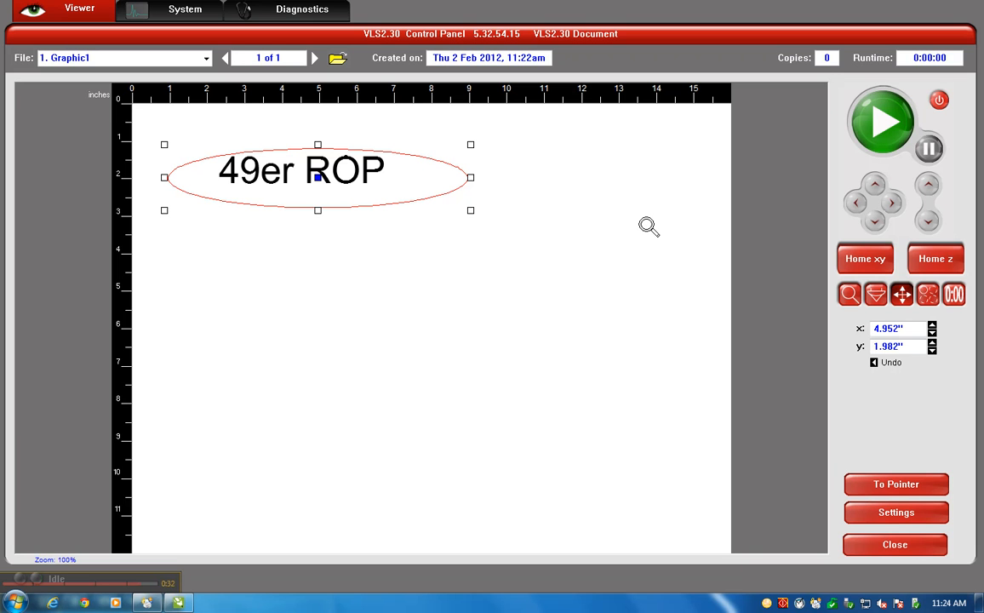
mouse_move(612, 238)
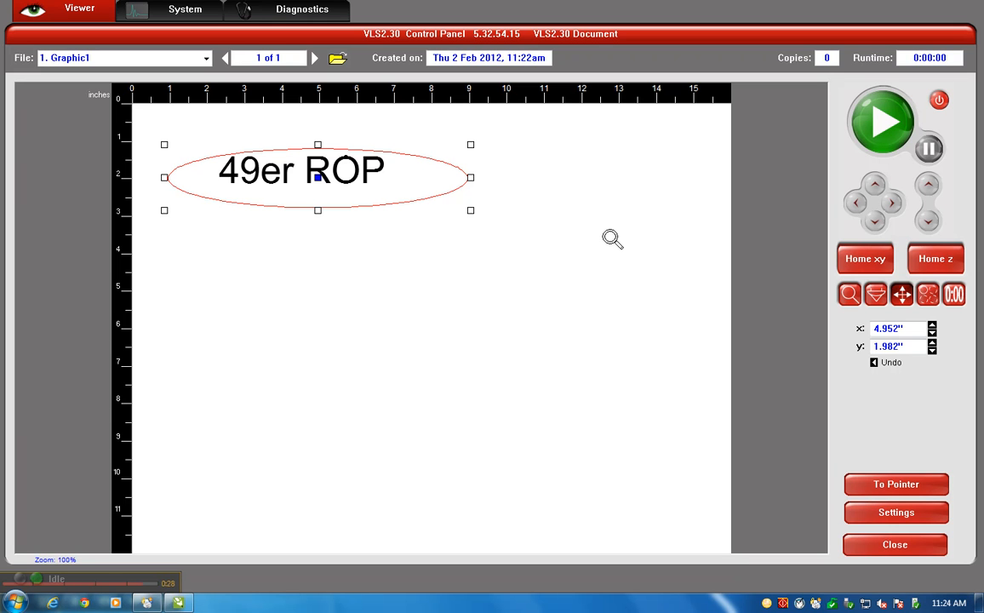
mouse_move(584, 316)
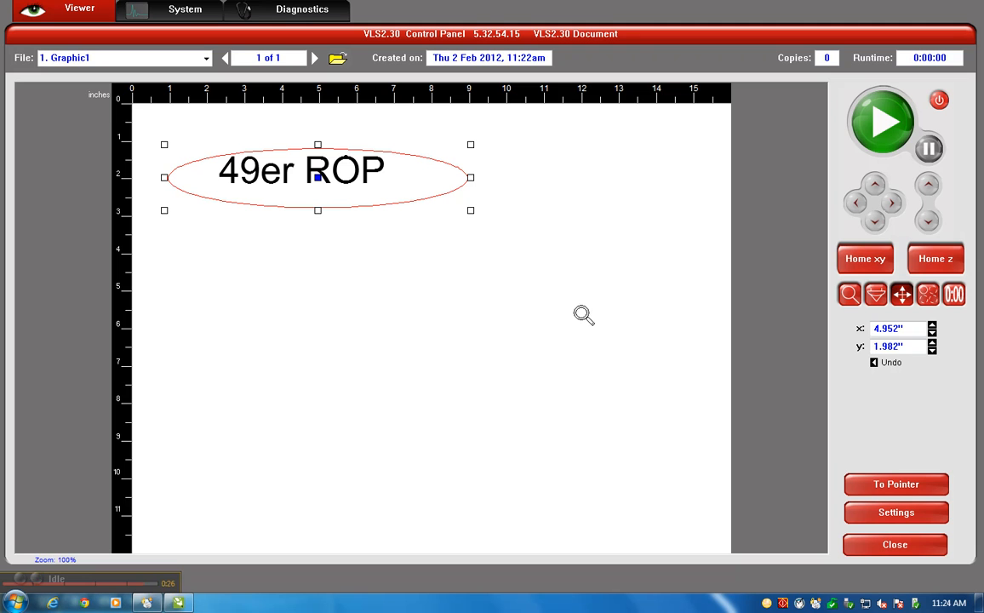